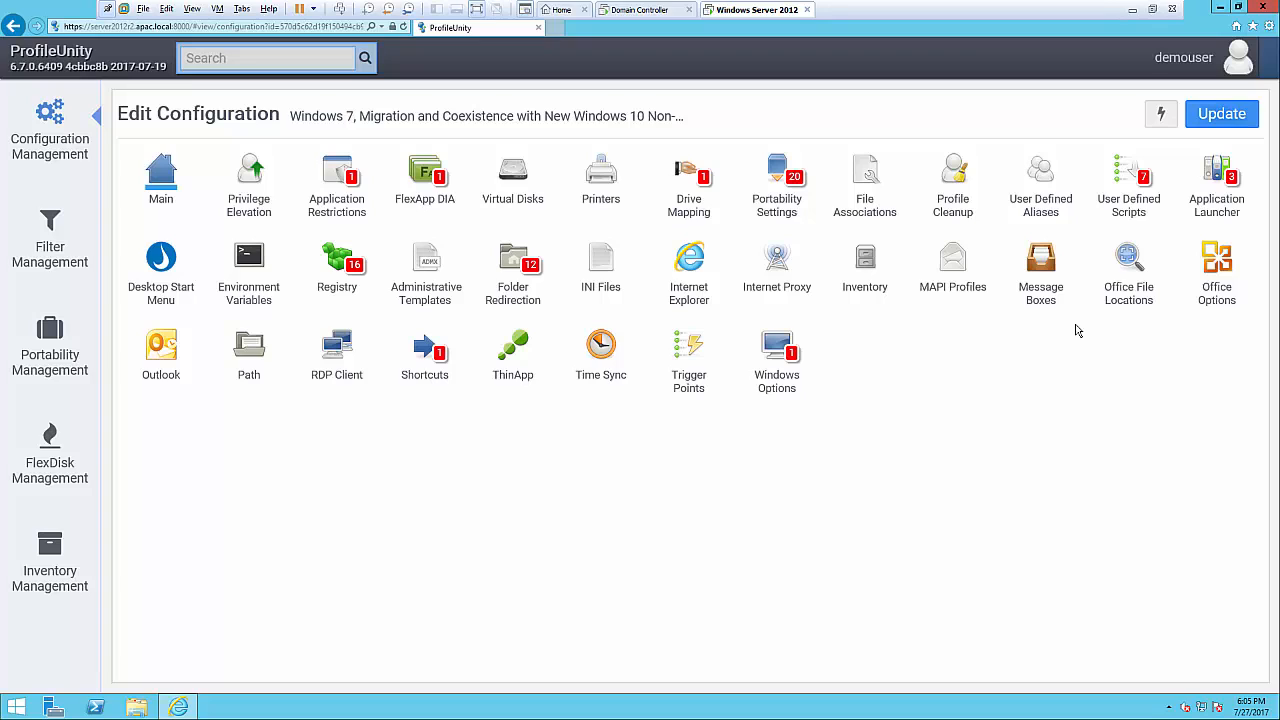
- Go to Administration from the account menu and show the Users And Roles lists
click(1184, 56)
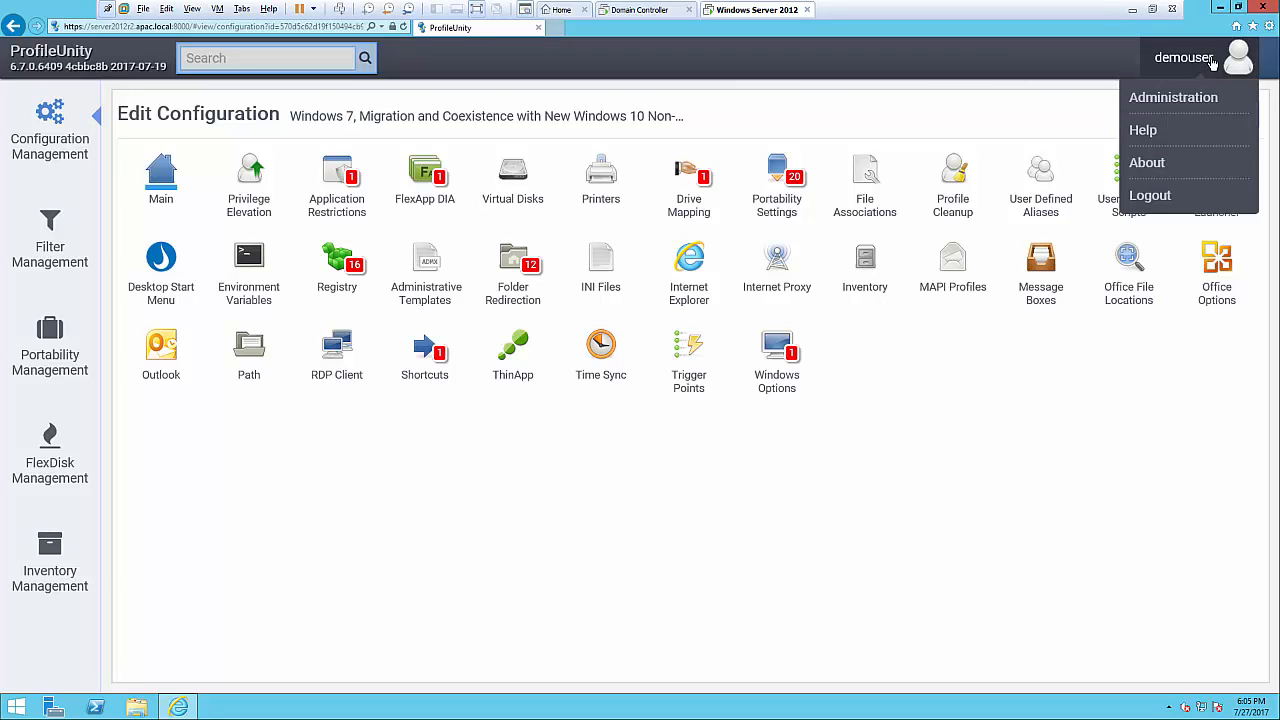
mouse_move(1210, 72)
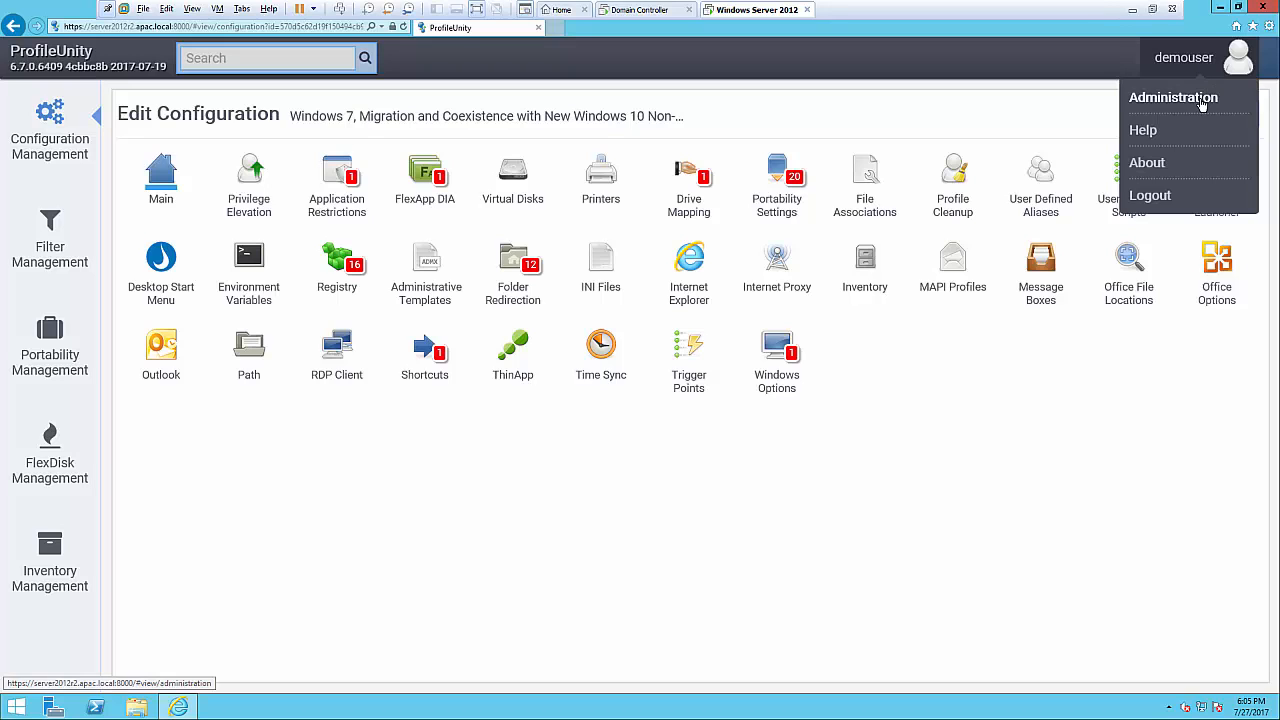
click(1172, 96)
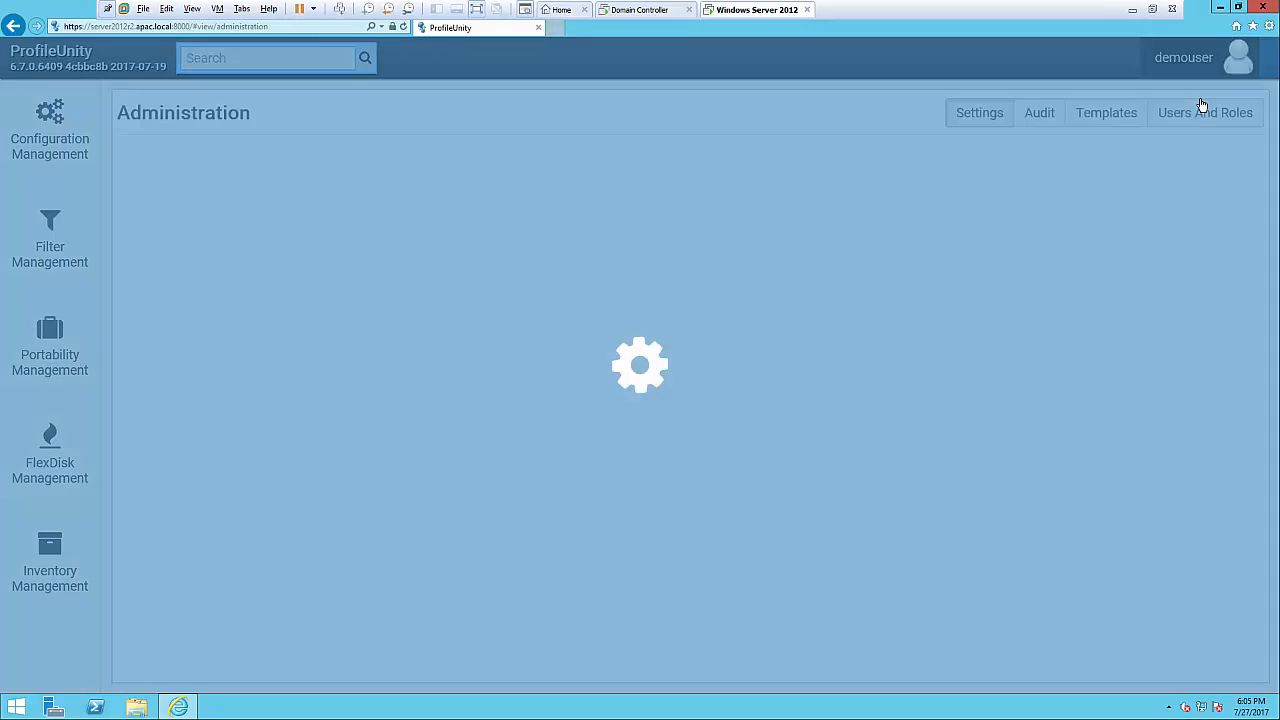
click(980, 112)
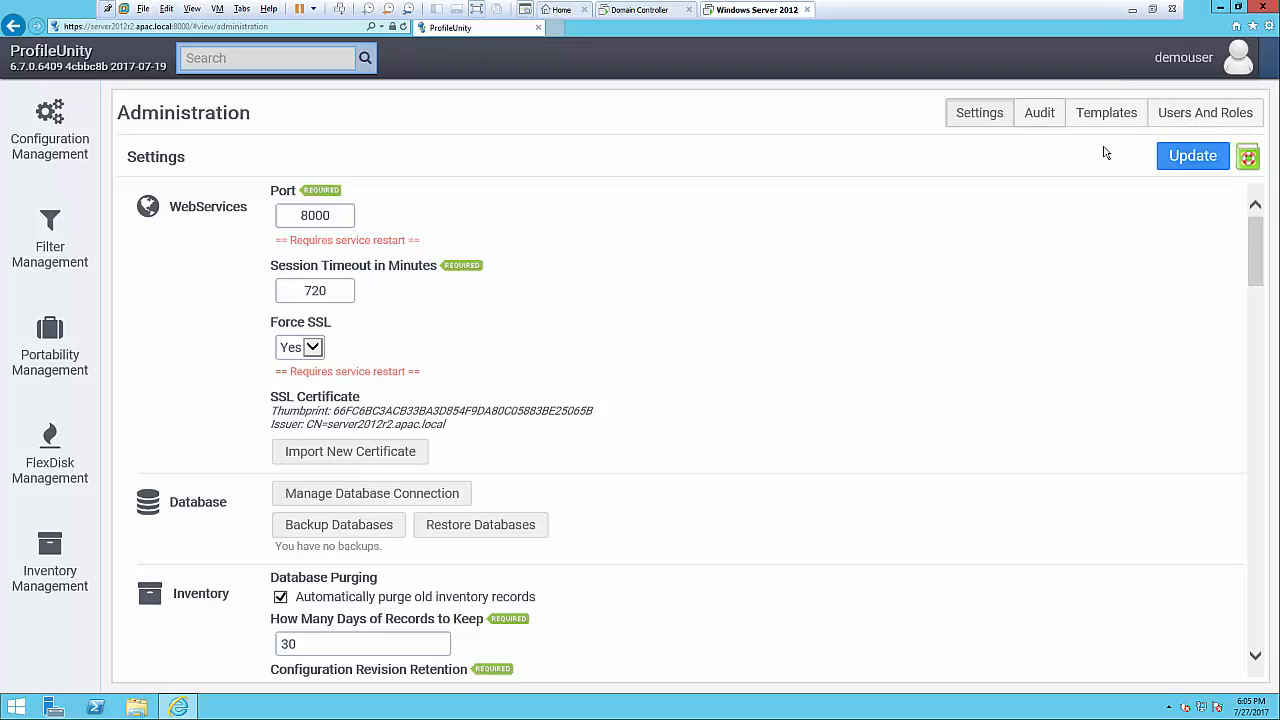
click(1204, 112)
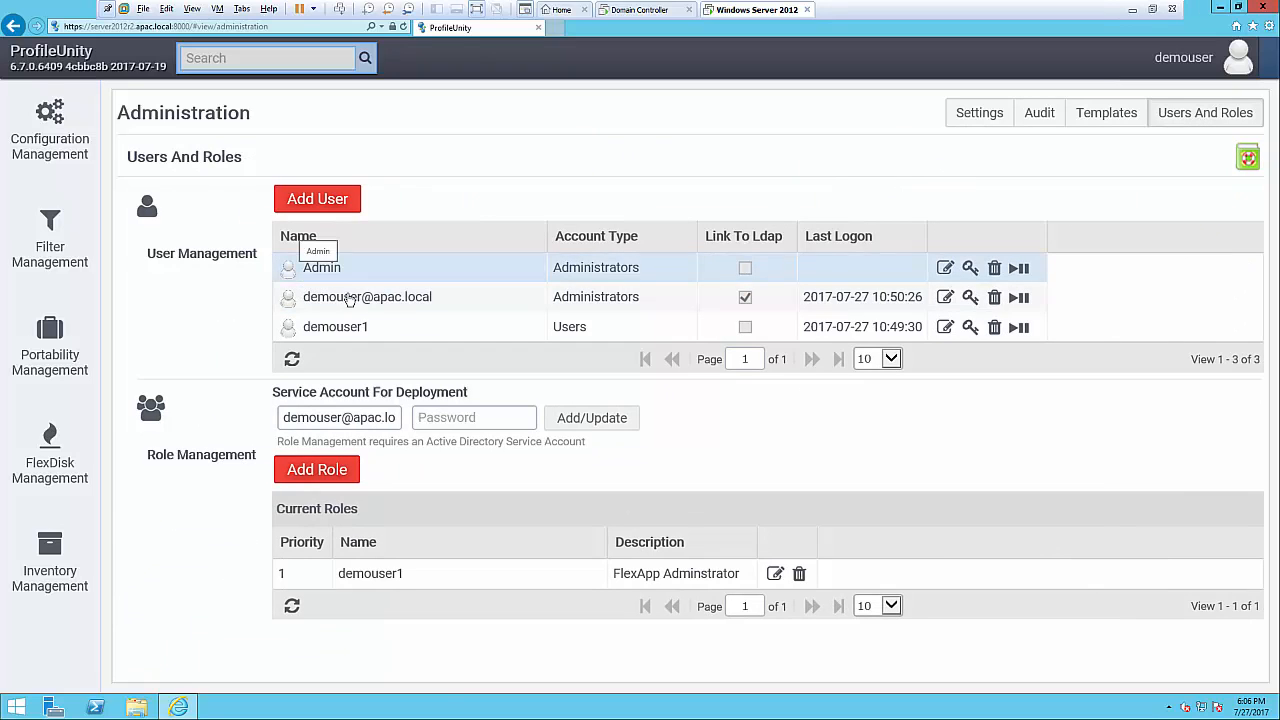
mouse_move(500, 312)
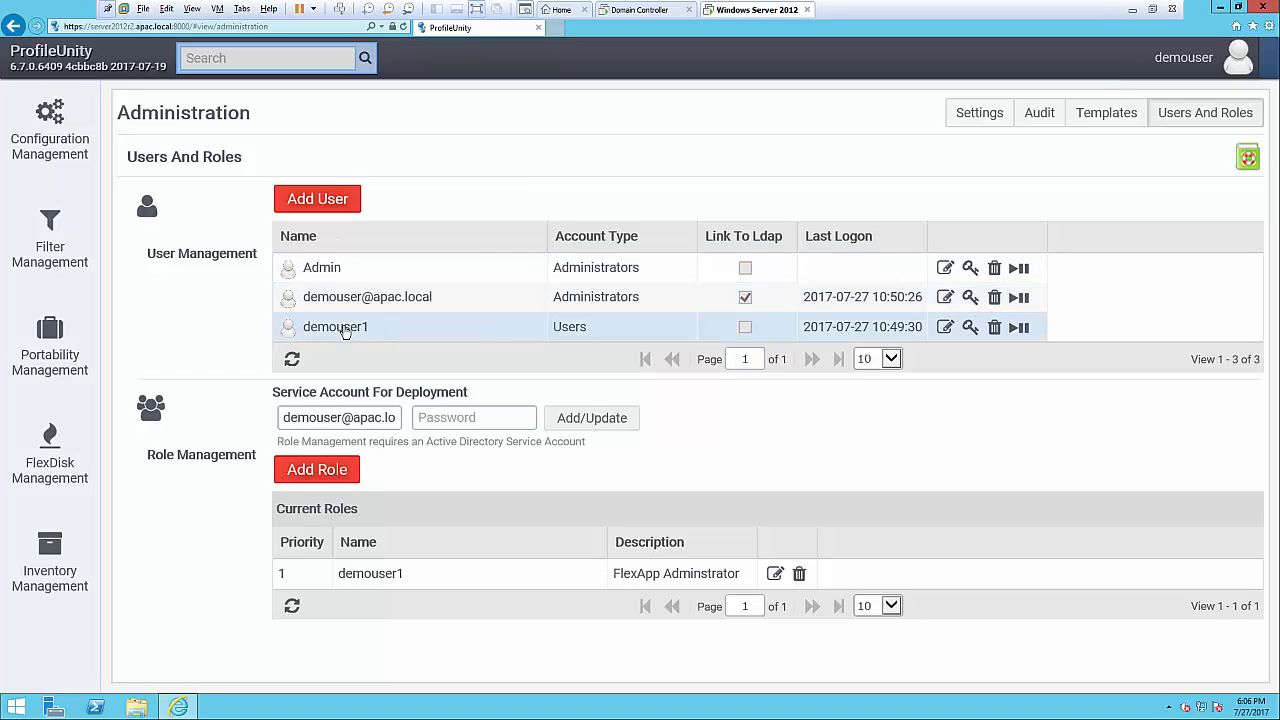
mouse_move(336, 332)
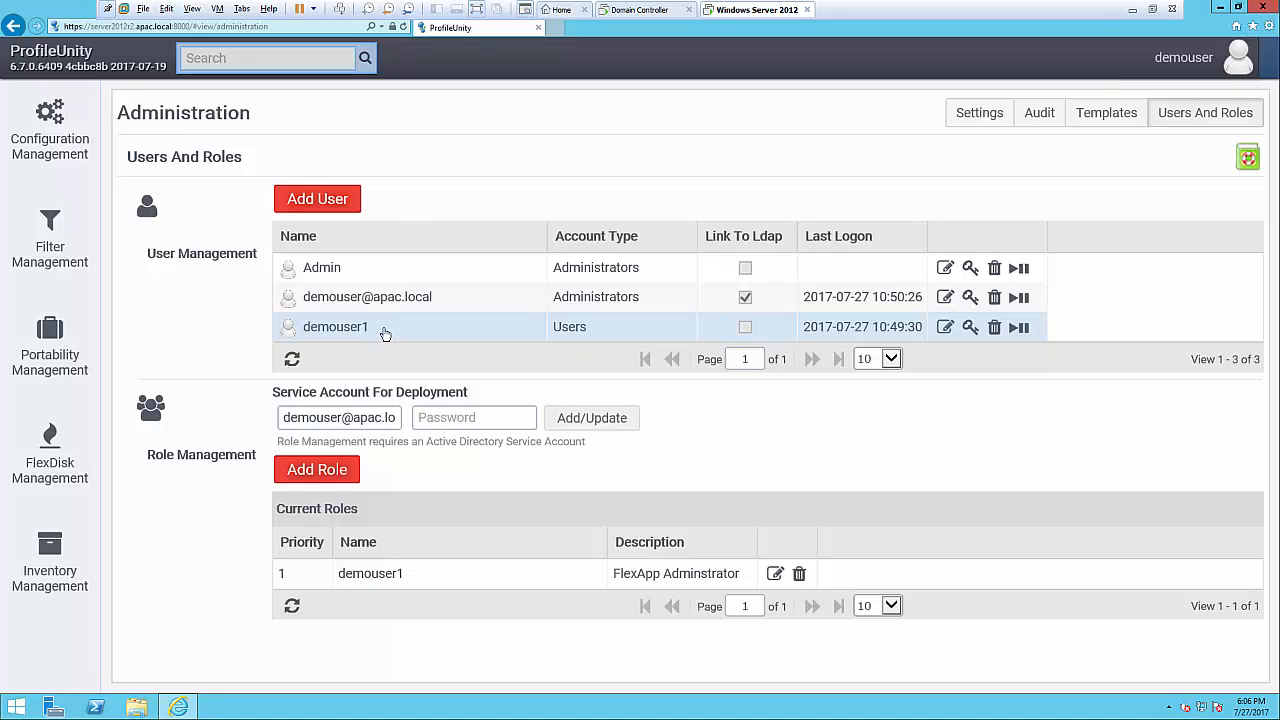
mouse_move(392, 340)
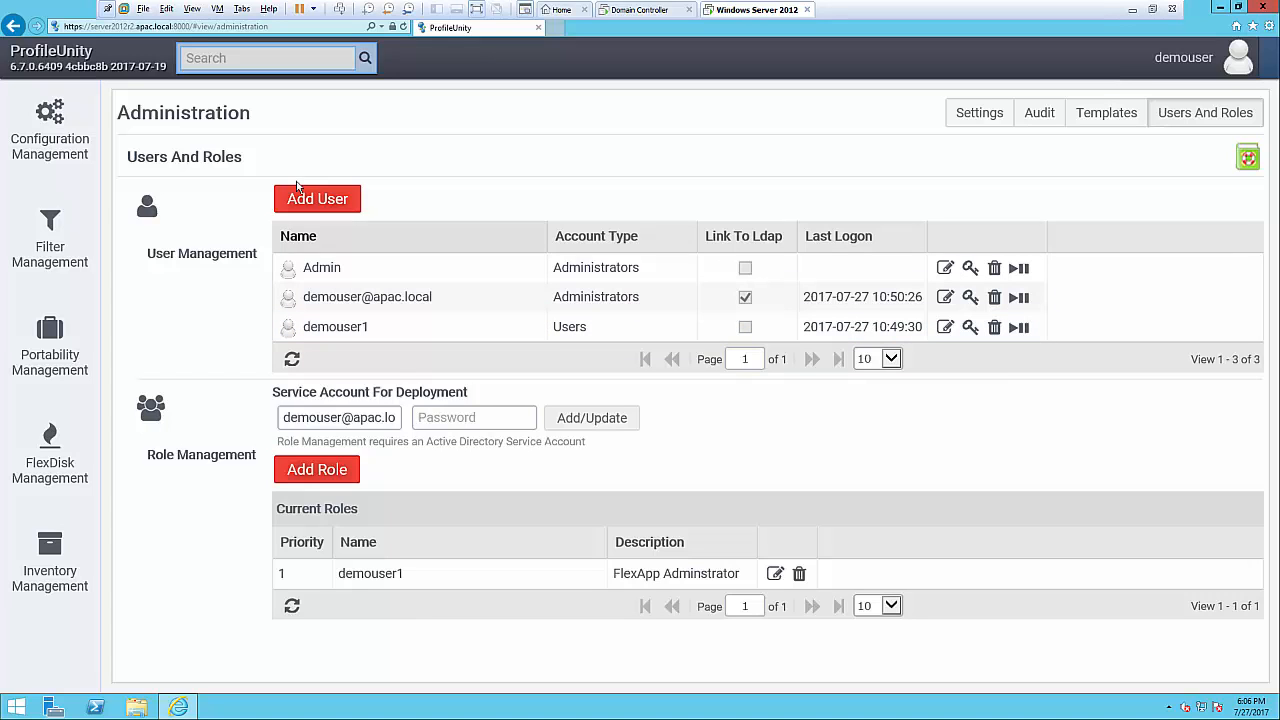
- Start a New User from the Users And Roles lists
click(316, 198)
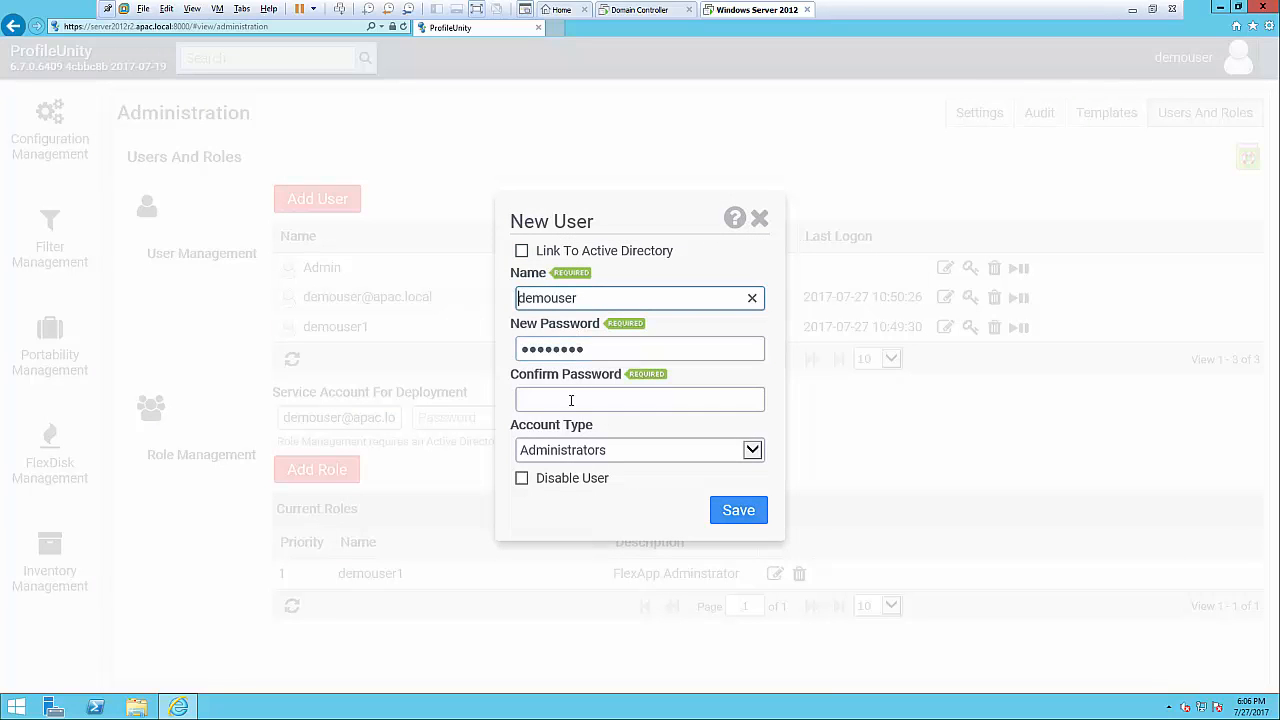
mouse_move(668, 470)
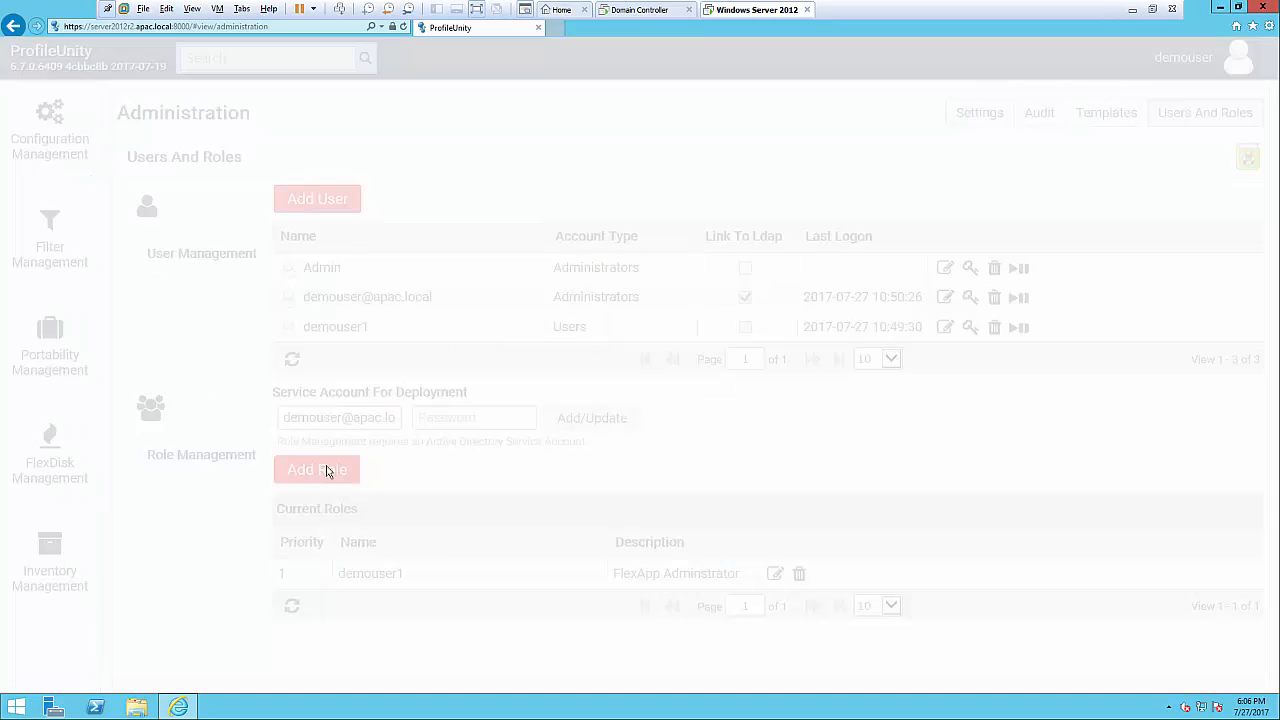
- Start and discard a new role, then edit the existing FlexApp Administrator role
click(316, 468)
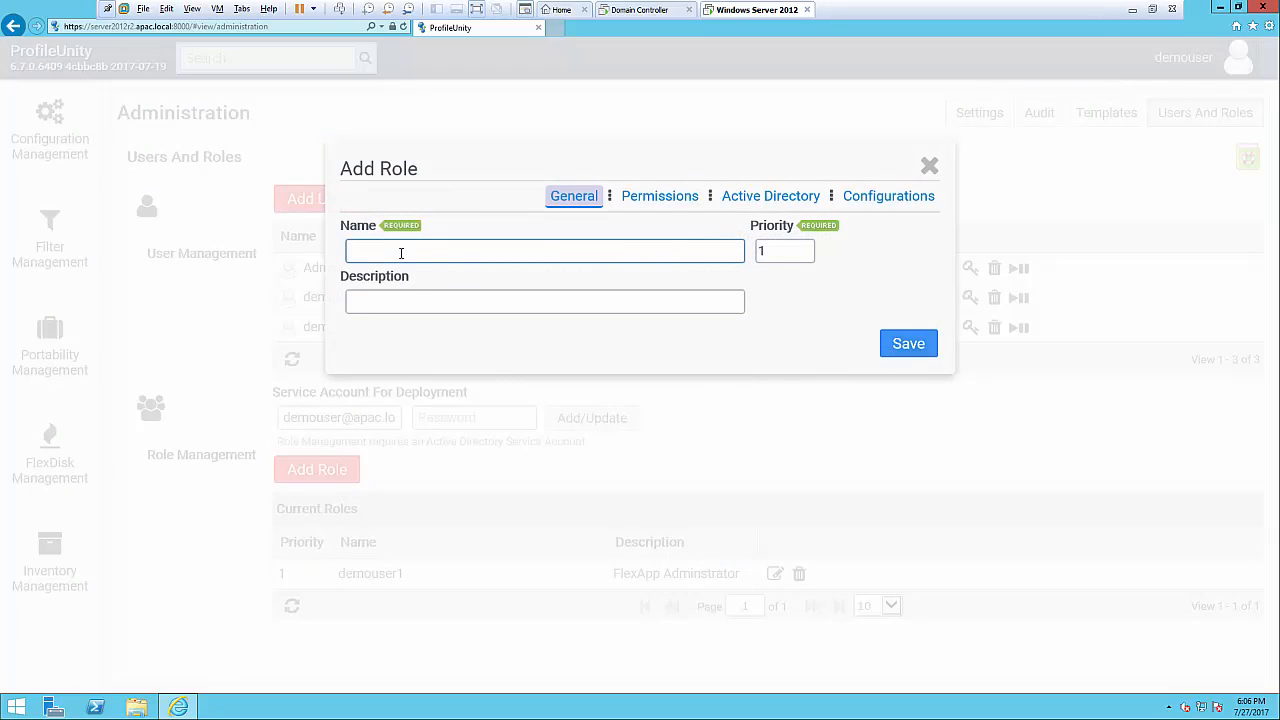
mouse_move(928, 166)
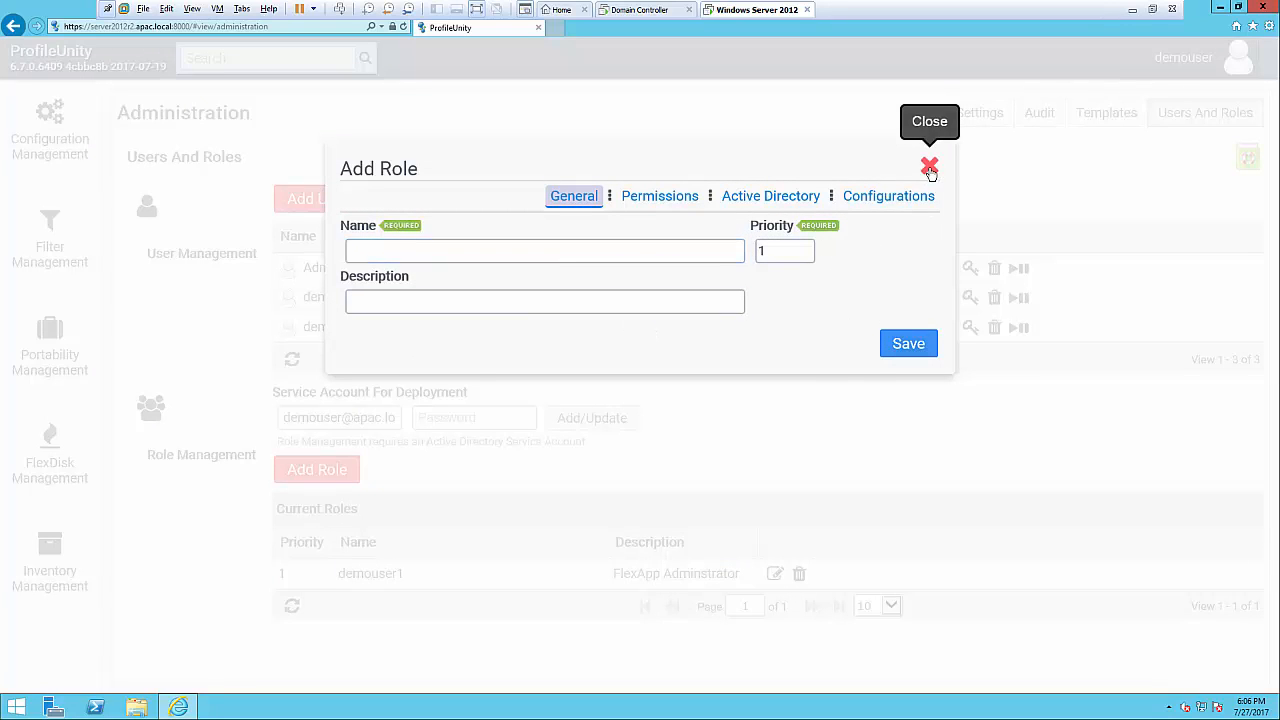
click(928, 166)
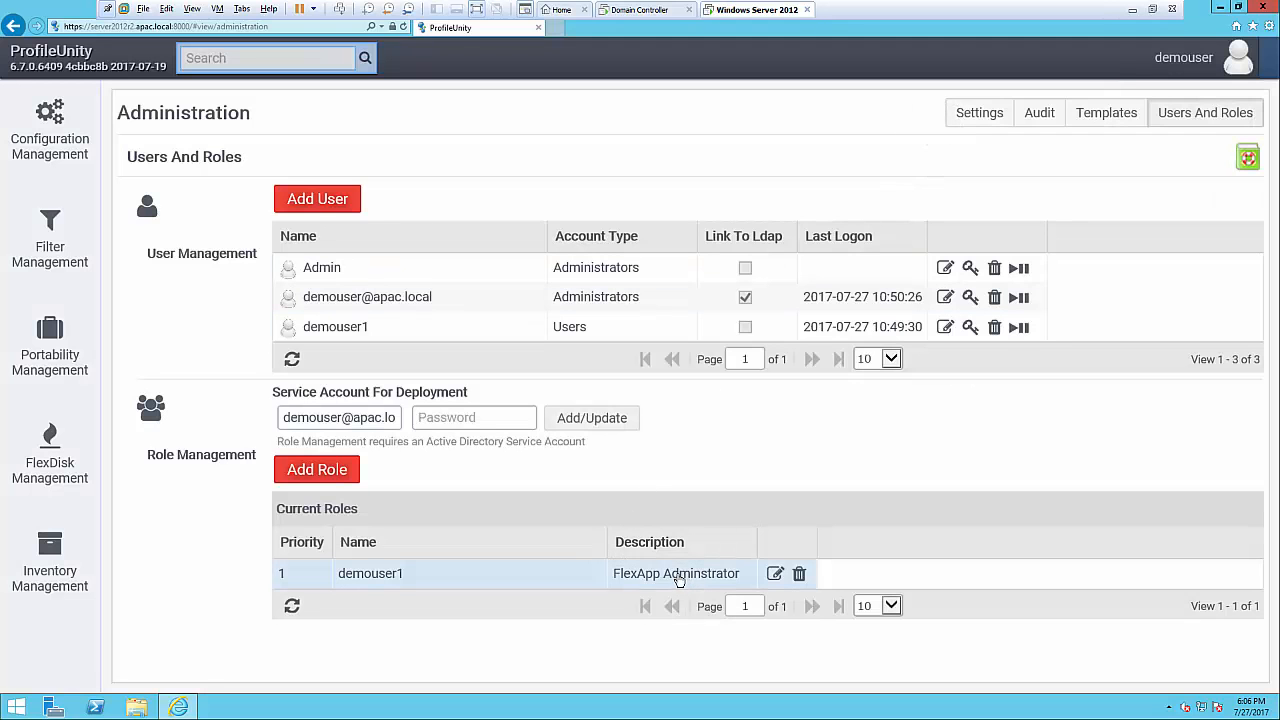
mouse_move(676, 572)
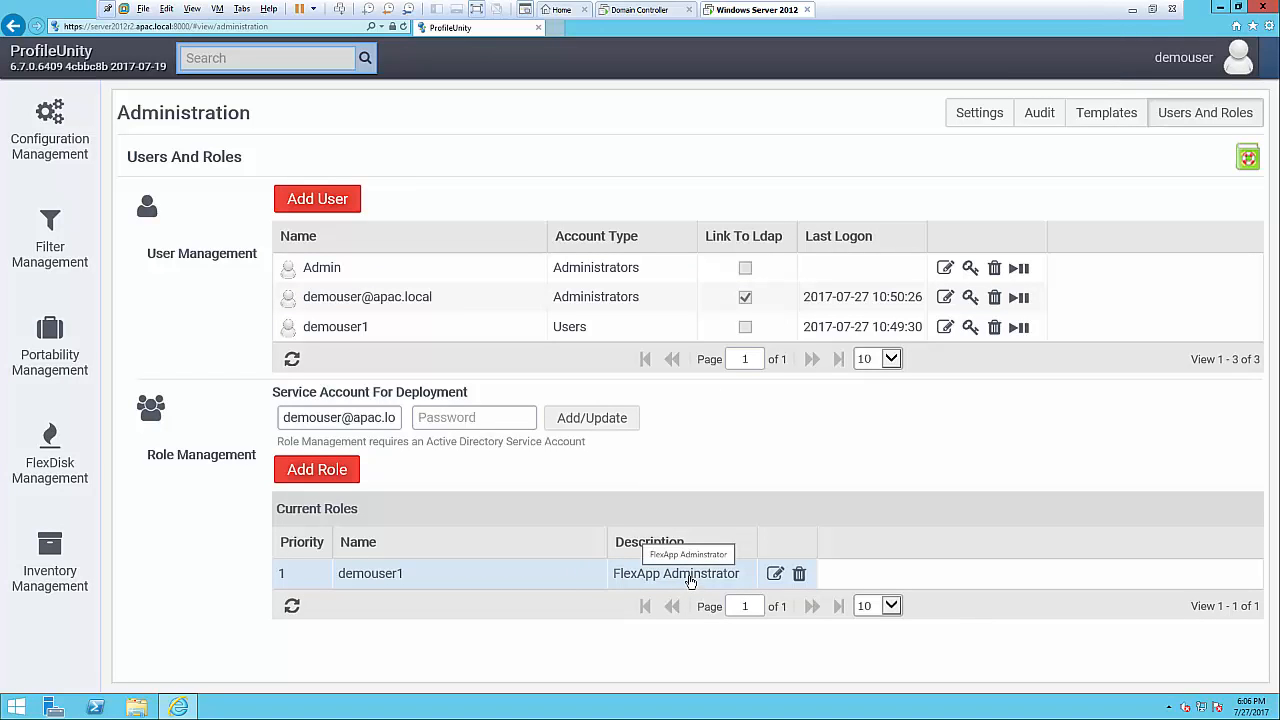
mouse_move(776, 572)
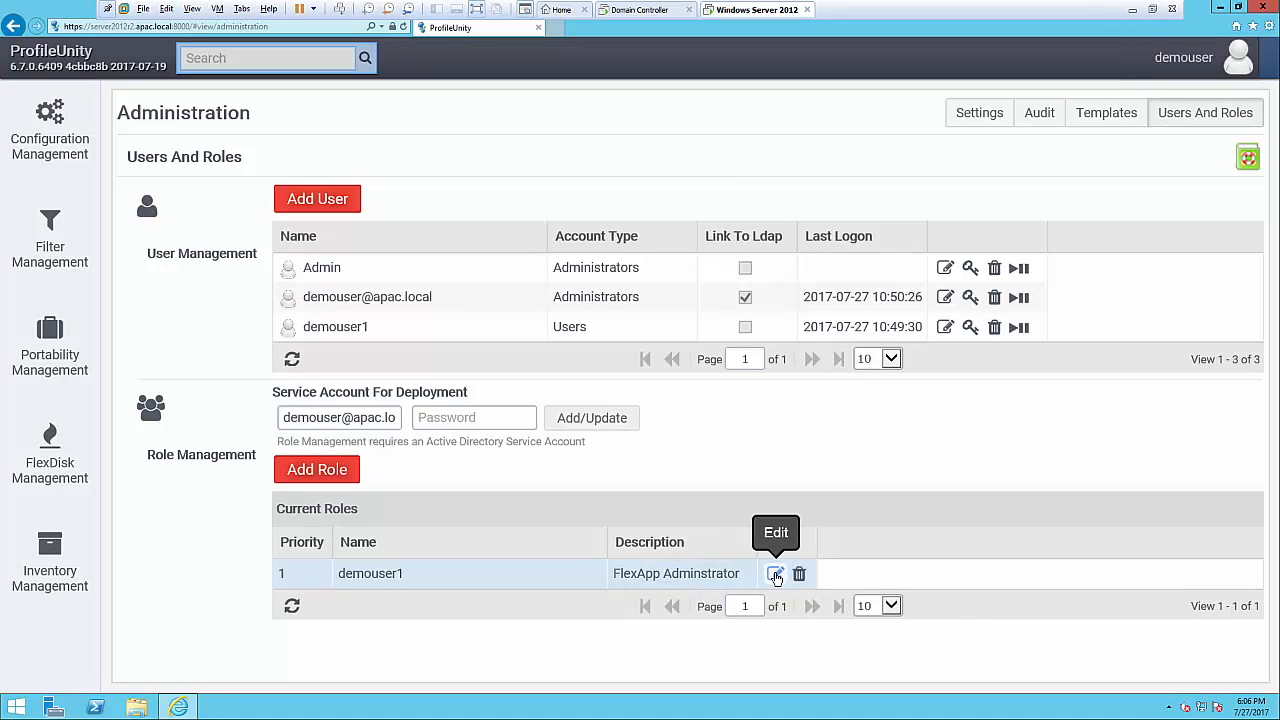
click(776, 572)
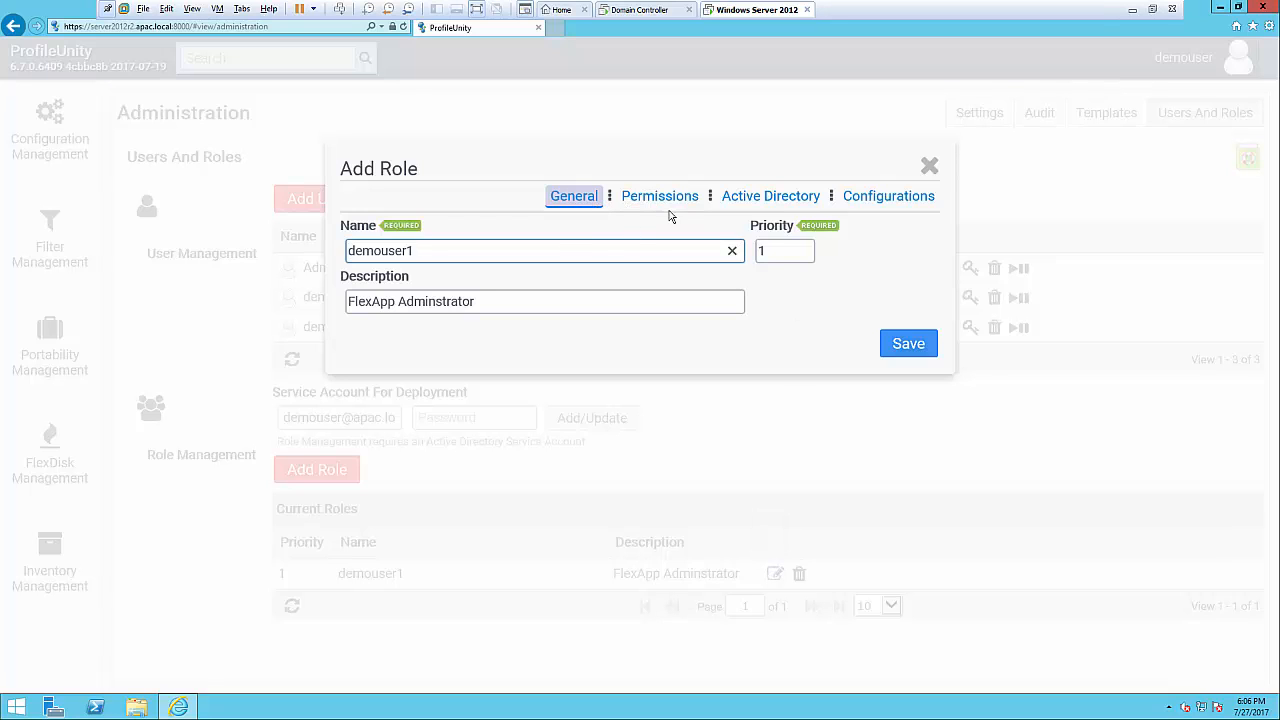
- Tick Update Configuration in the role's Permissions and save the role
click(660, 196)
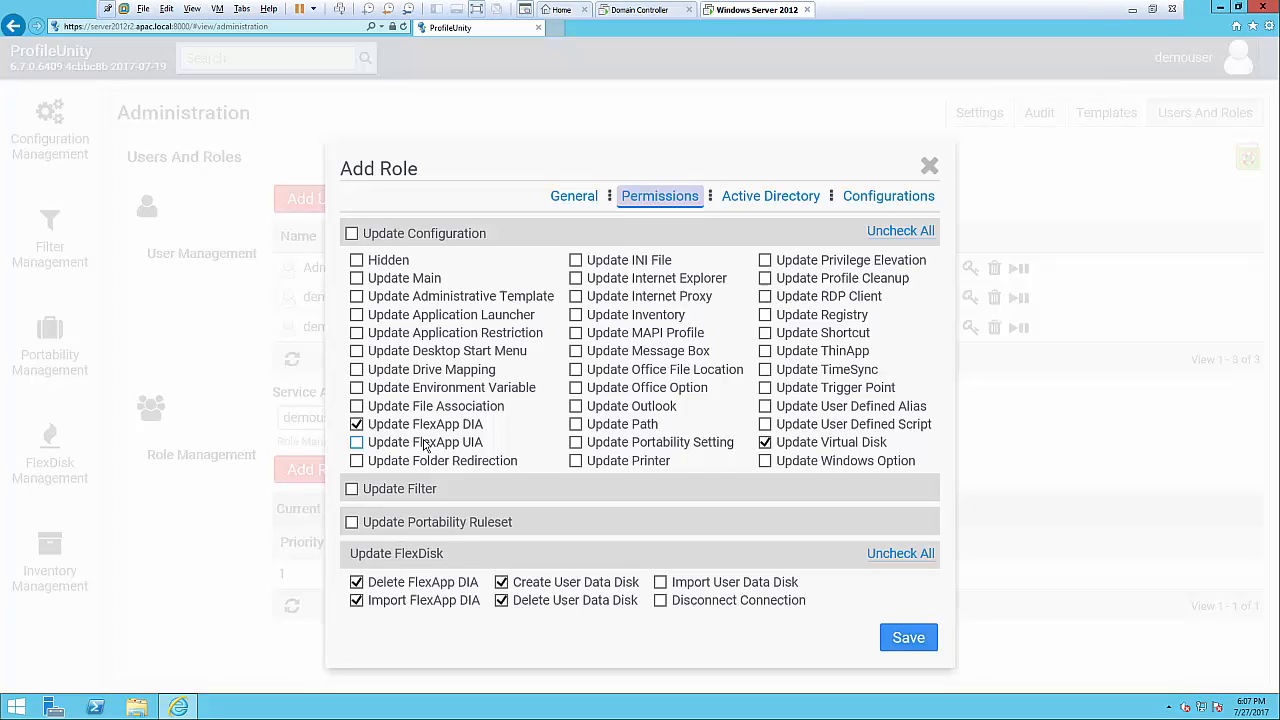
mouse_move(484, 440)
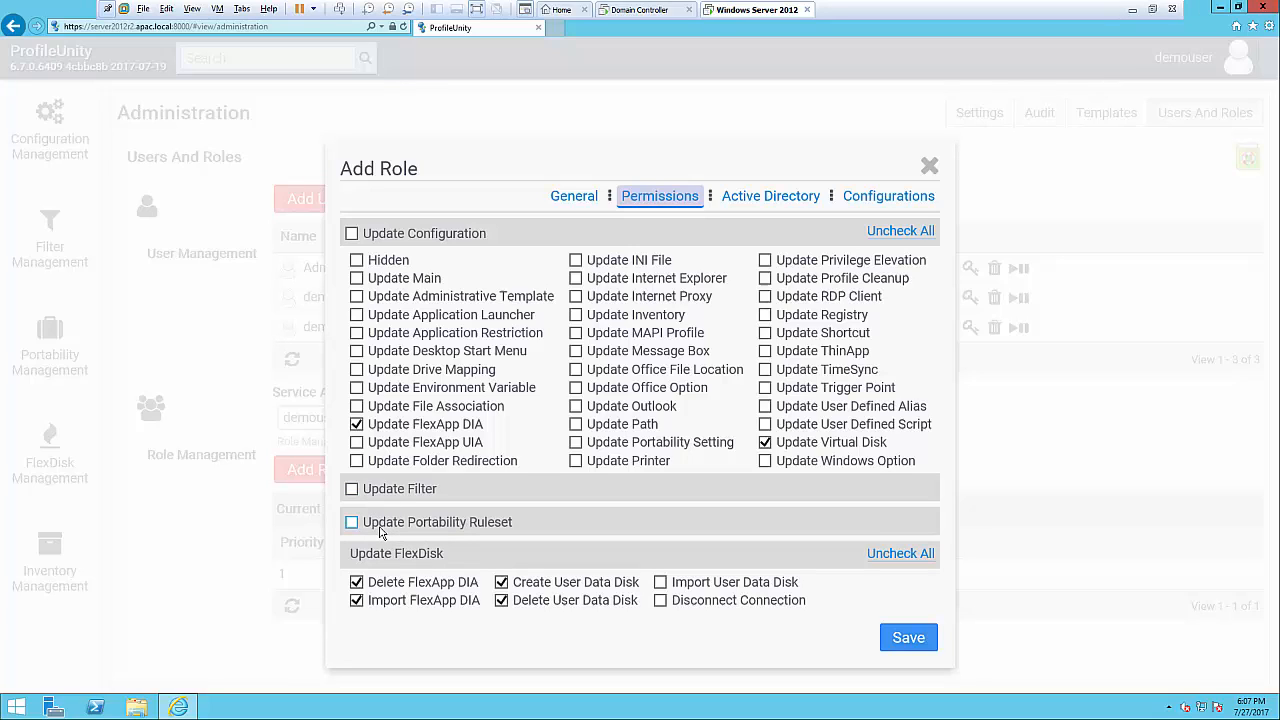
click(352, 522)
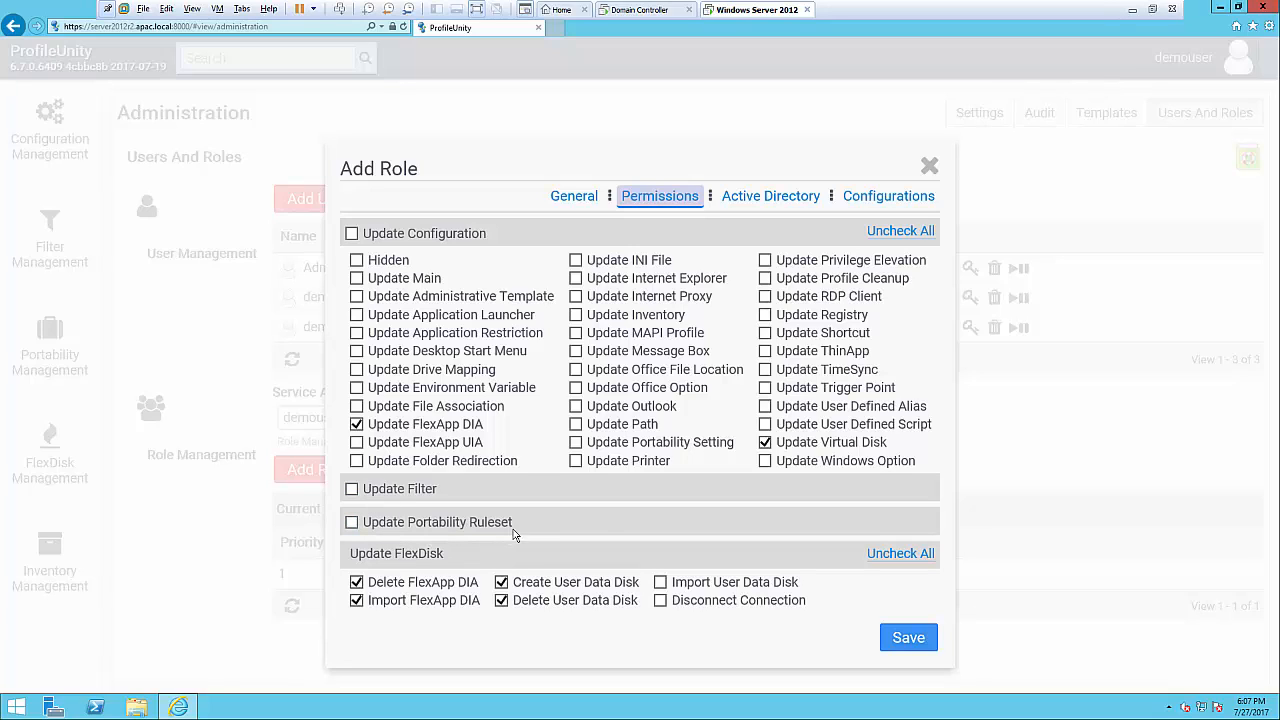
mouse_move(408, 510)
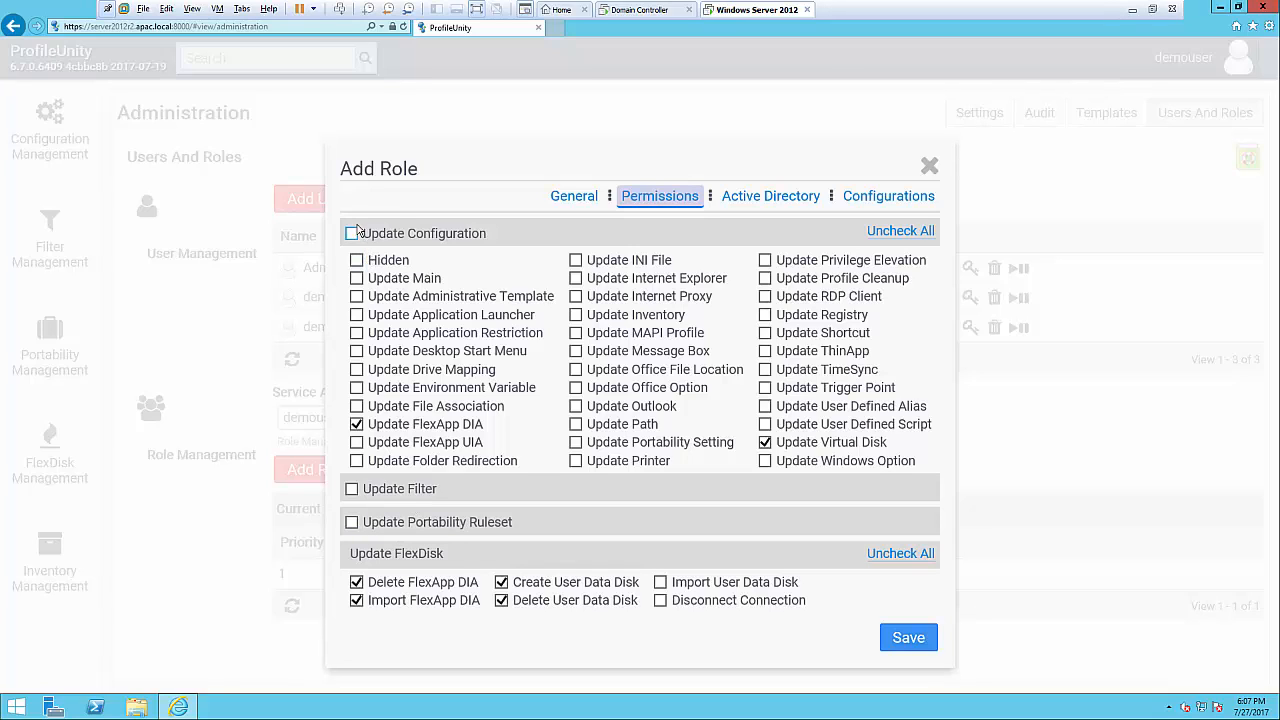
click(352, 232)
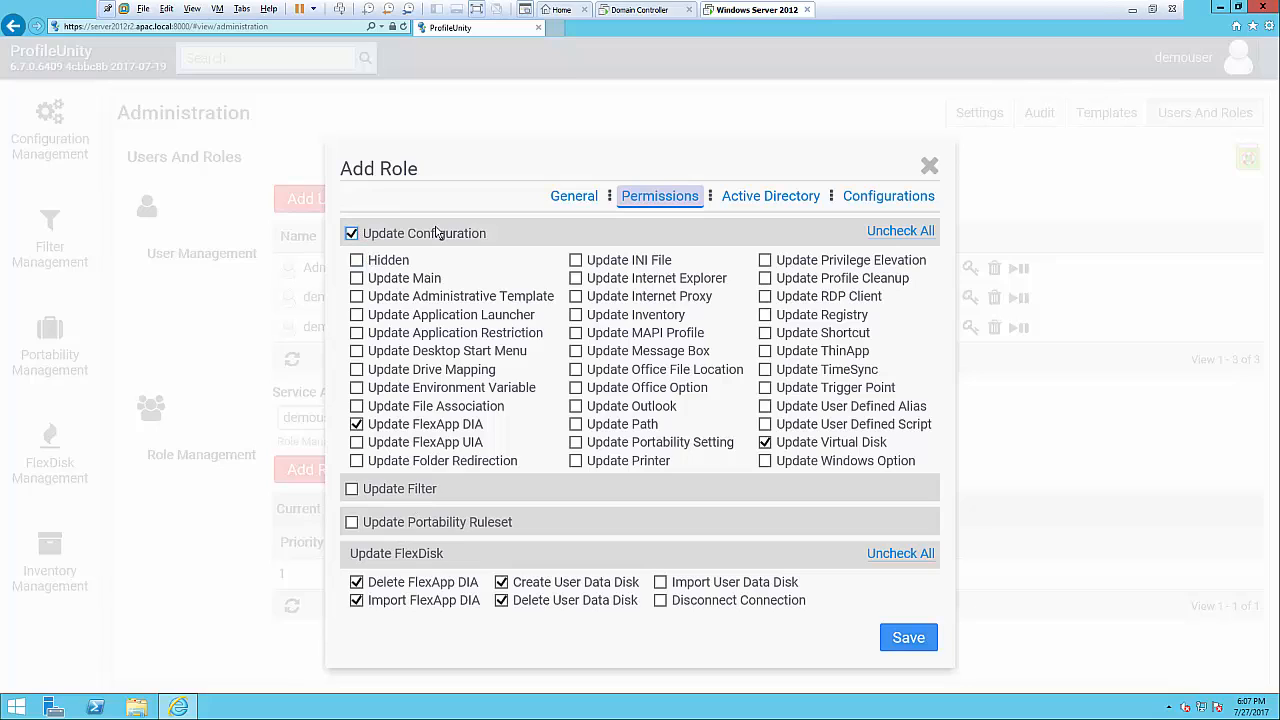
mouse_move(440, 230)
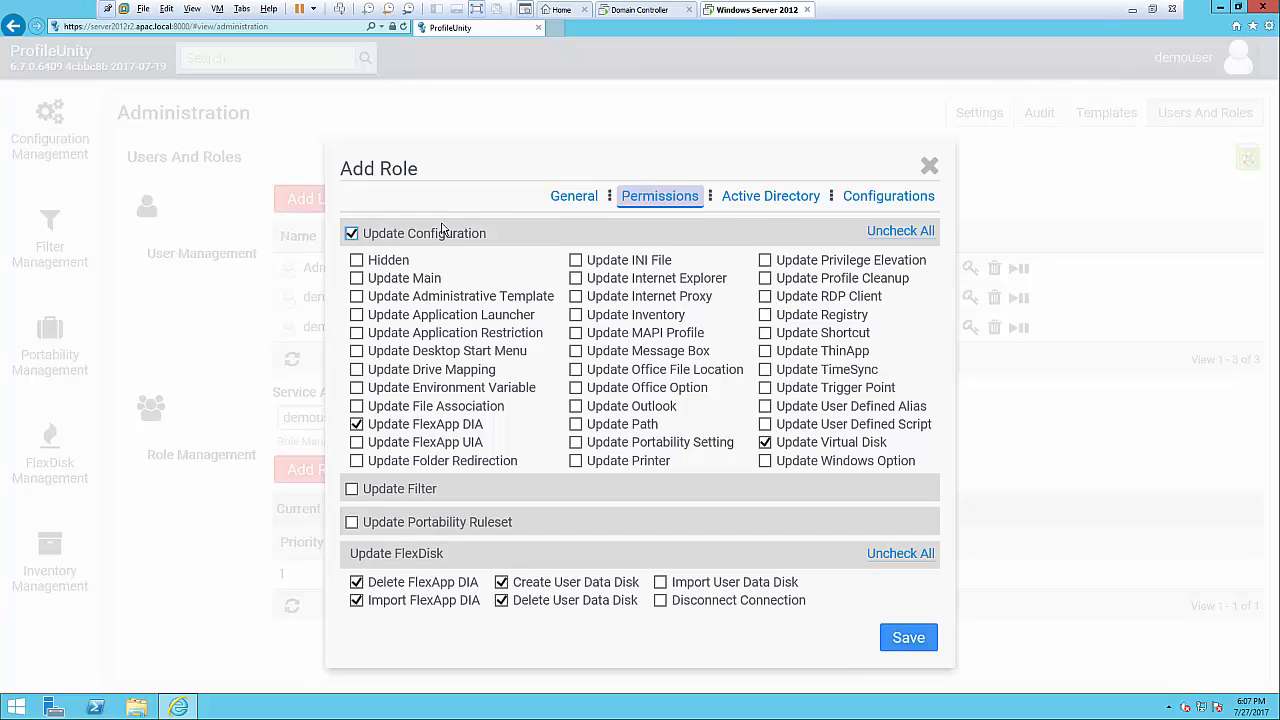
click(908, 636)
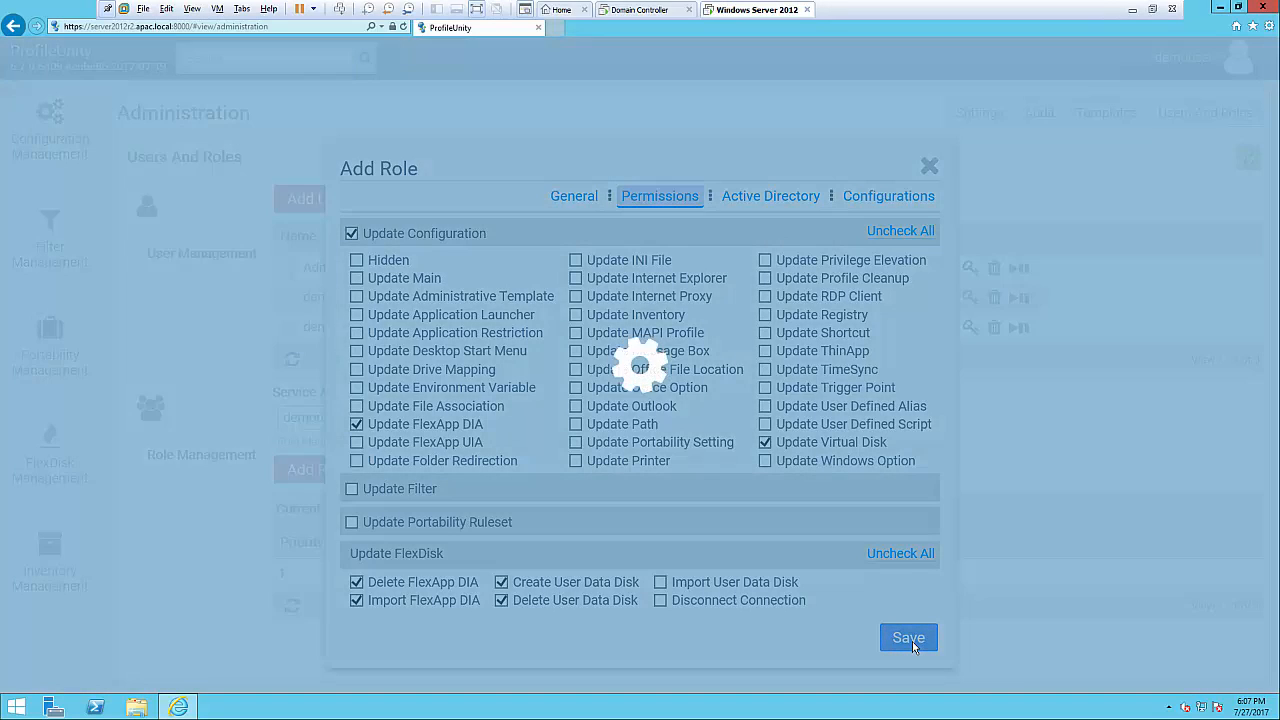
click(908, 636)
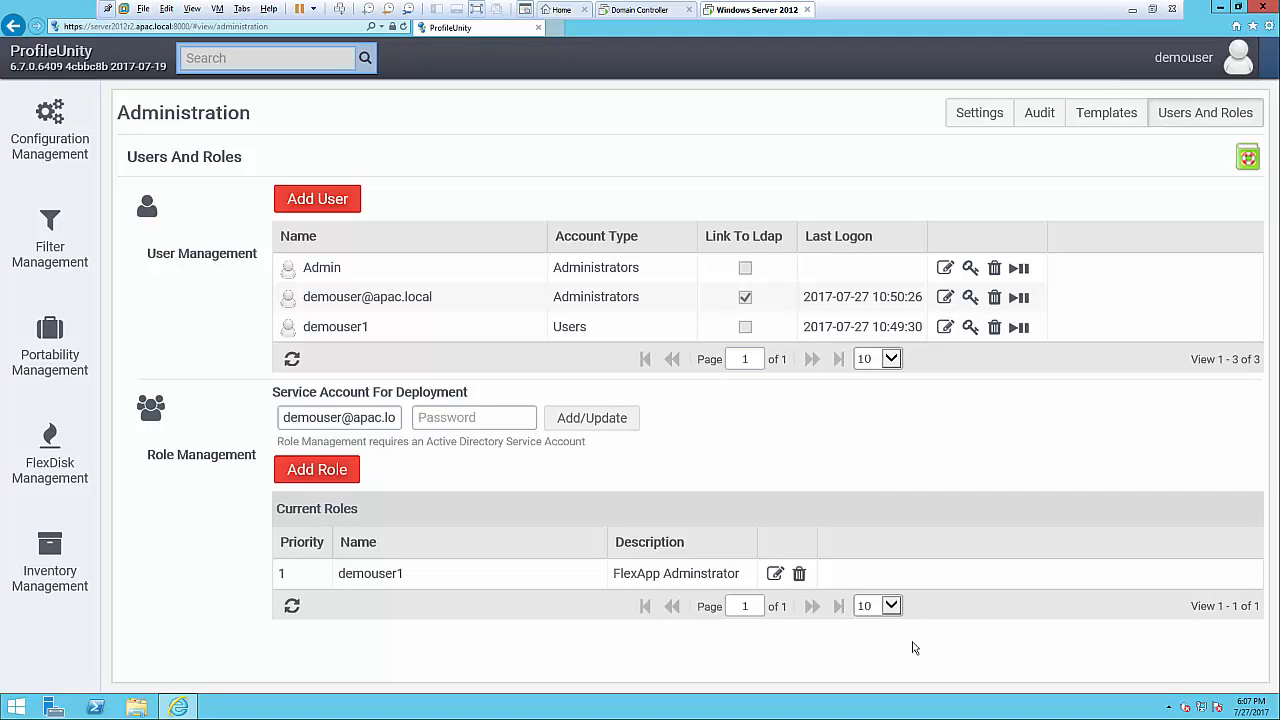
click(776, 572)
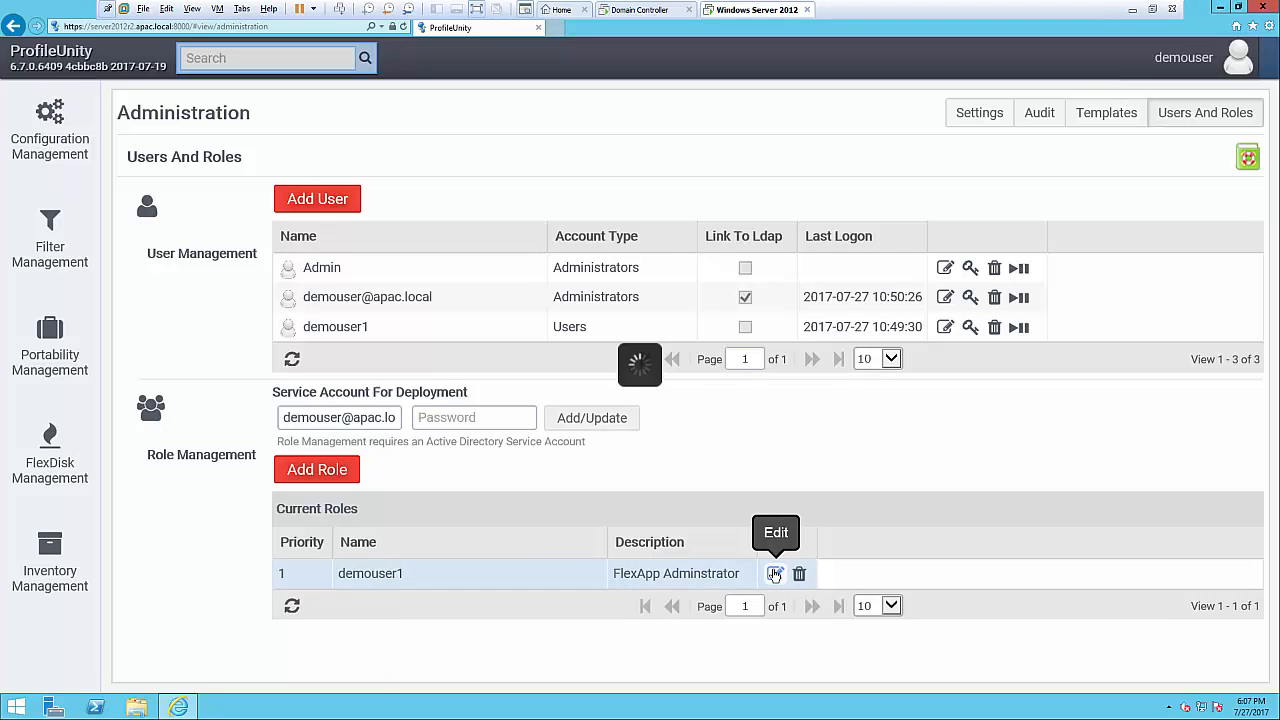
click(776, 572)
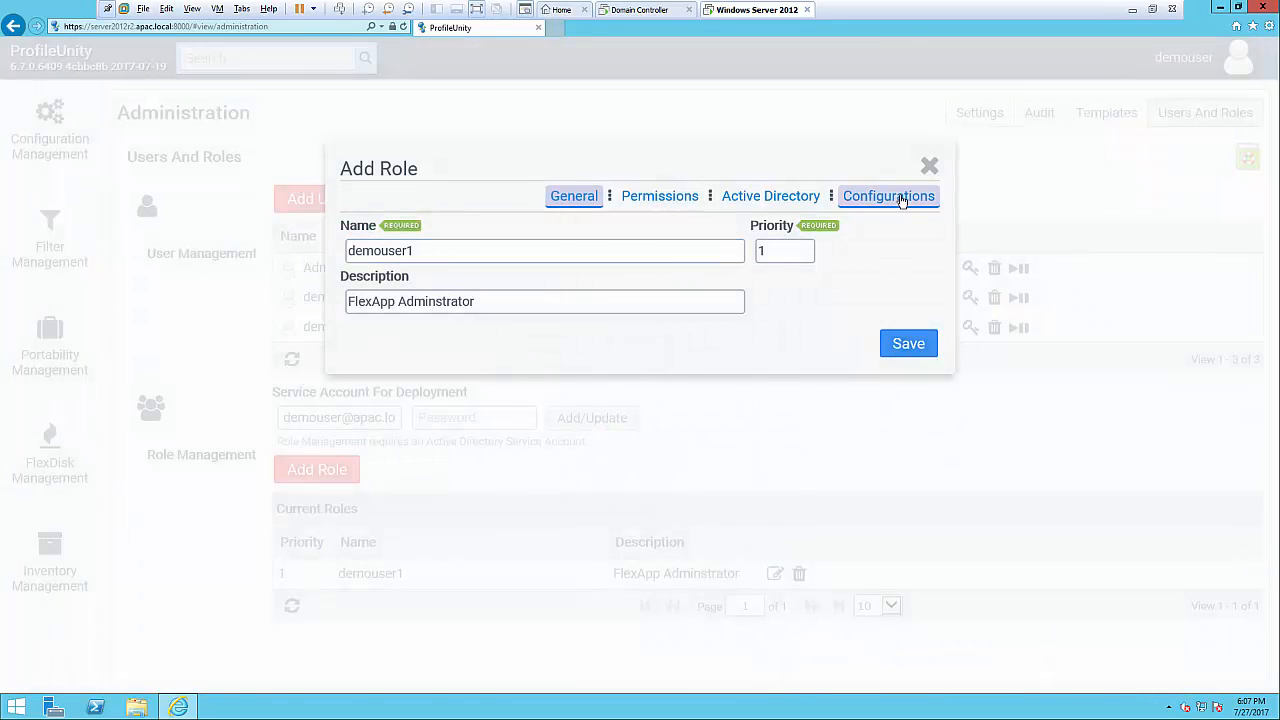
click(888, 196)
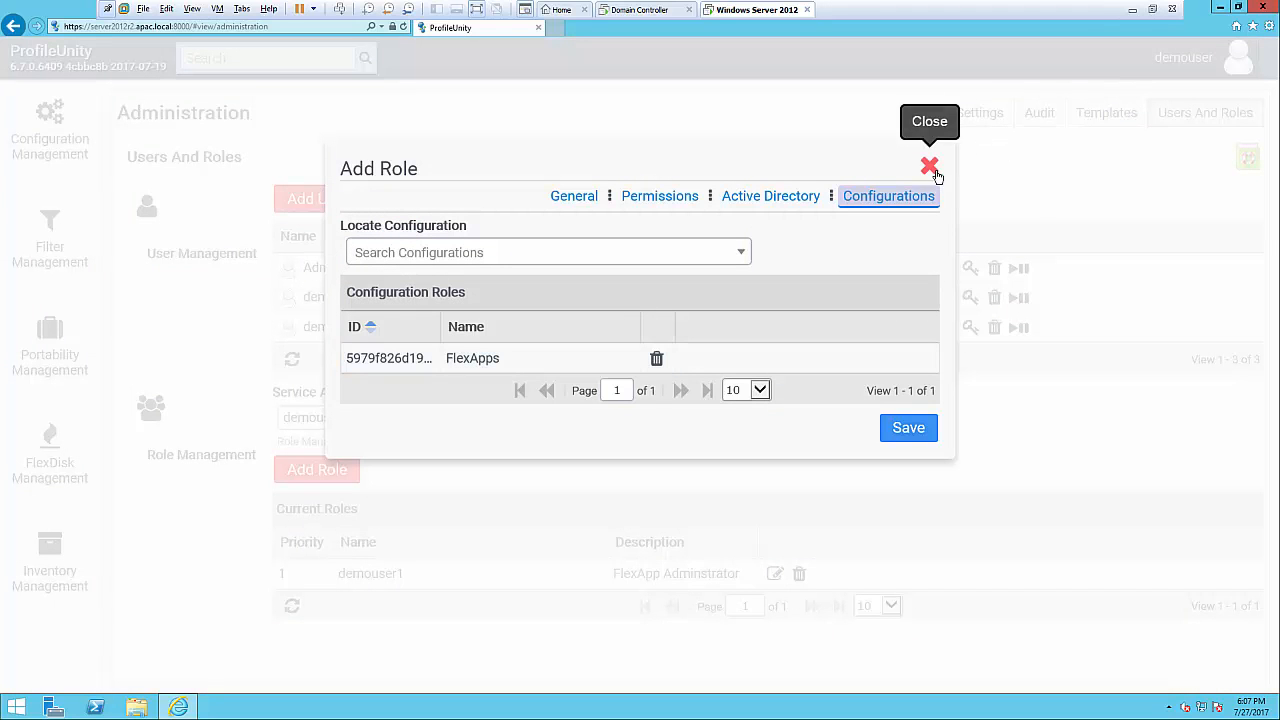
click(928, 164)
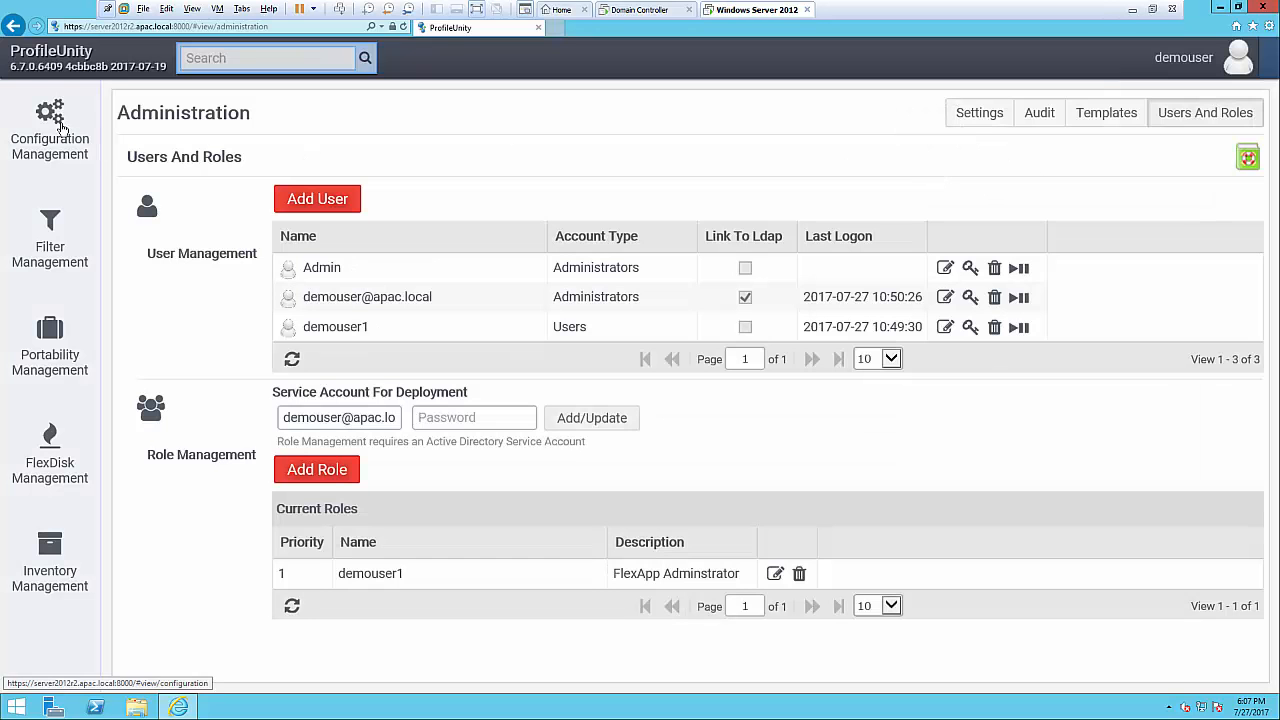
- Reopen the FlexApps configuration's DIA rules, inspect the Office 2013 entry and close it
click(48, 130)
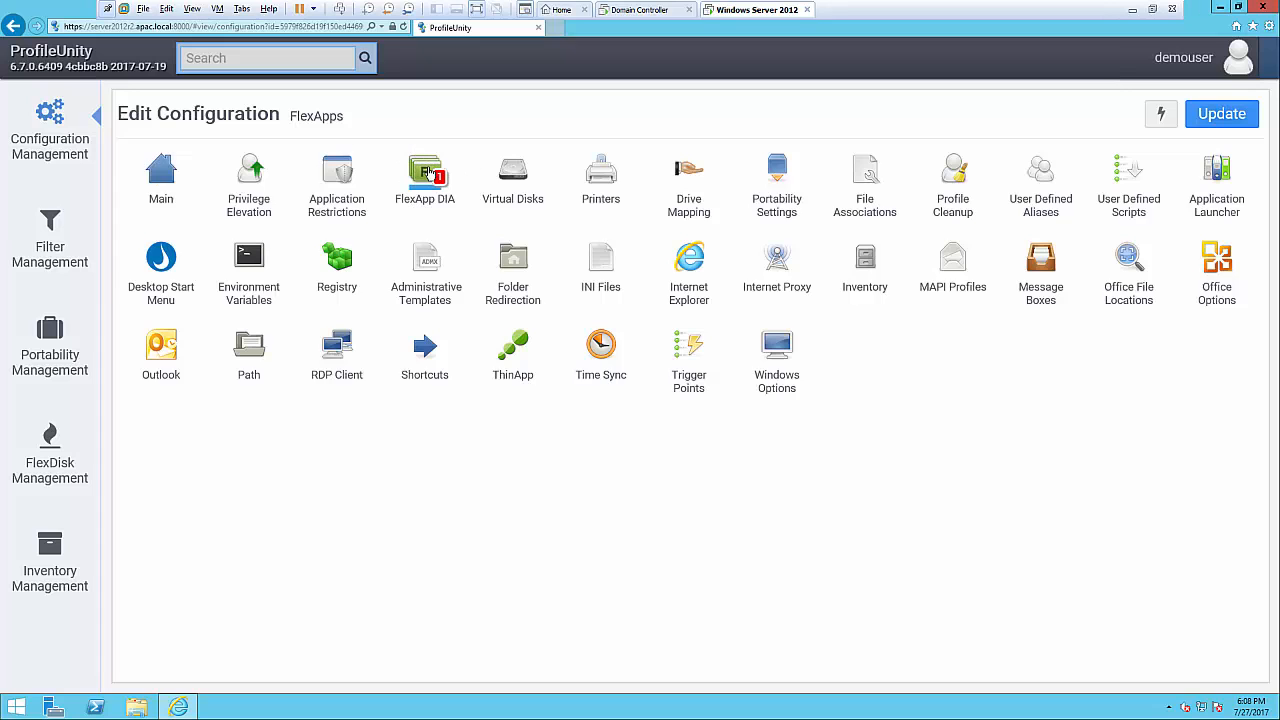
click(424, 170)
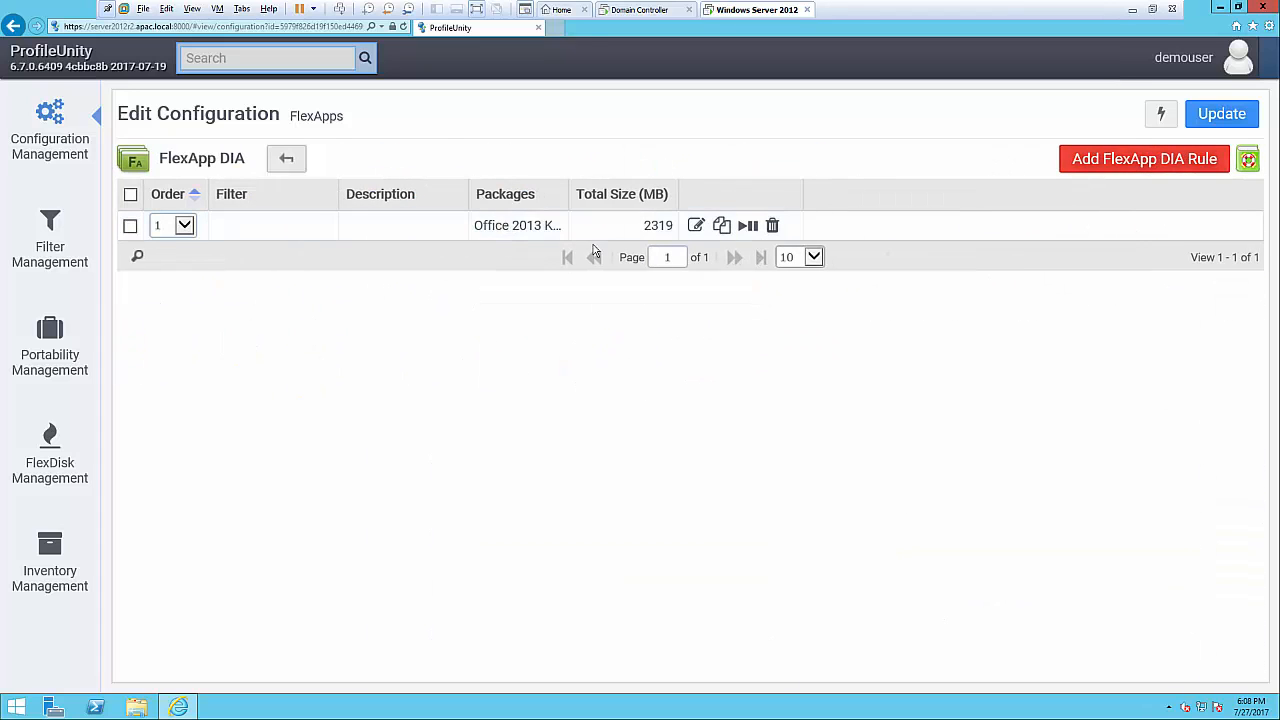
click(696, 224)
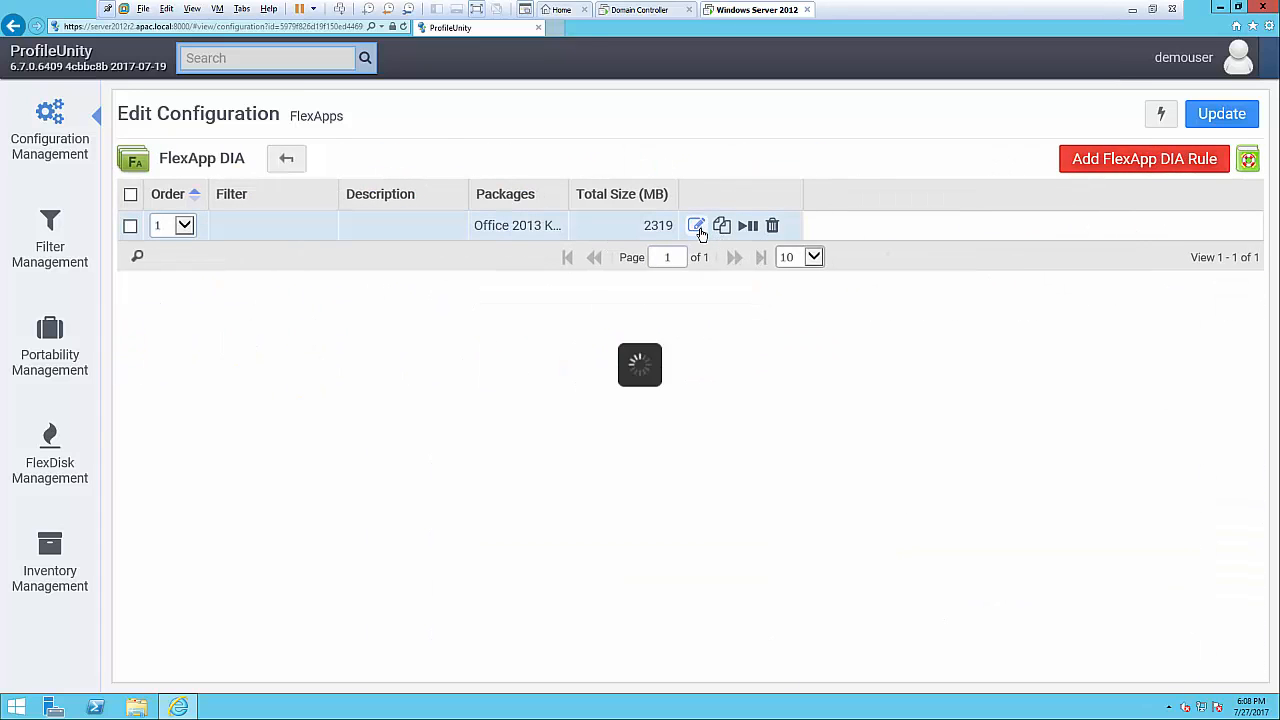
click(696, 224)
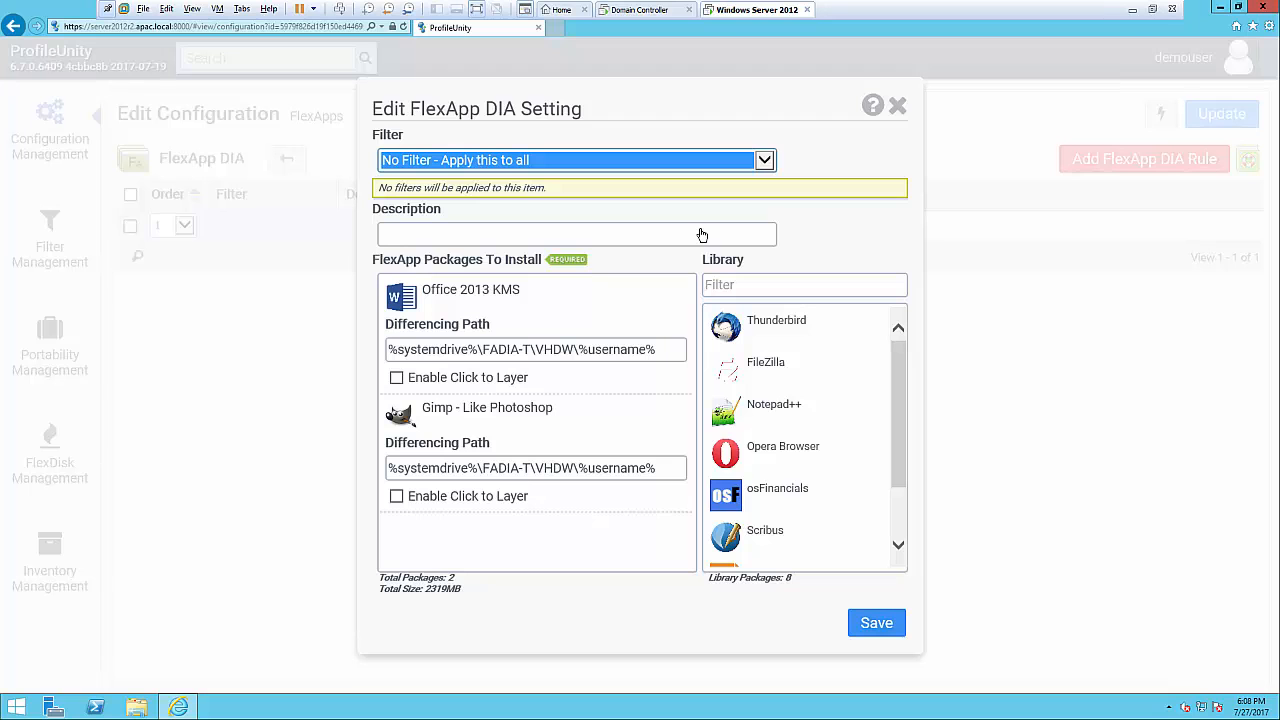
click(896, 104)
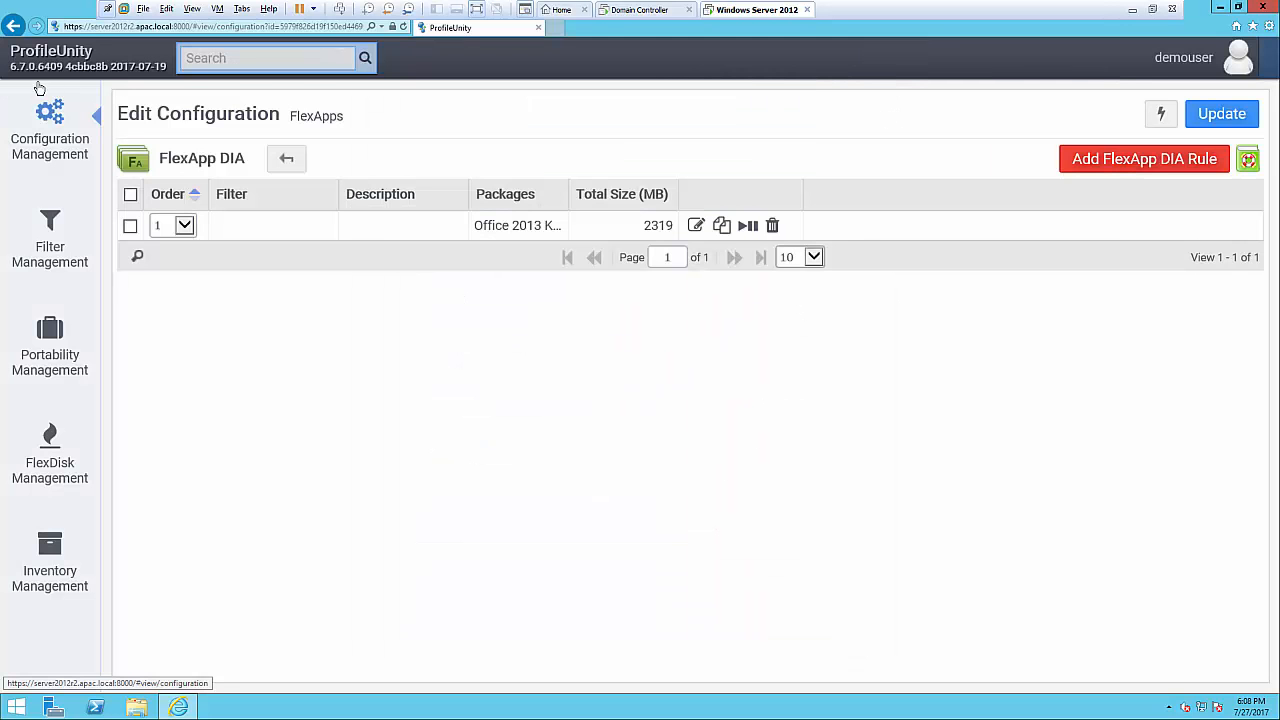
- Return to the Configuration Management list of five configurations
click(48, 130)
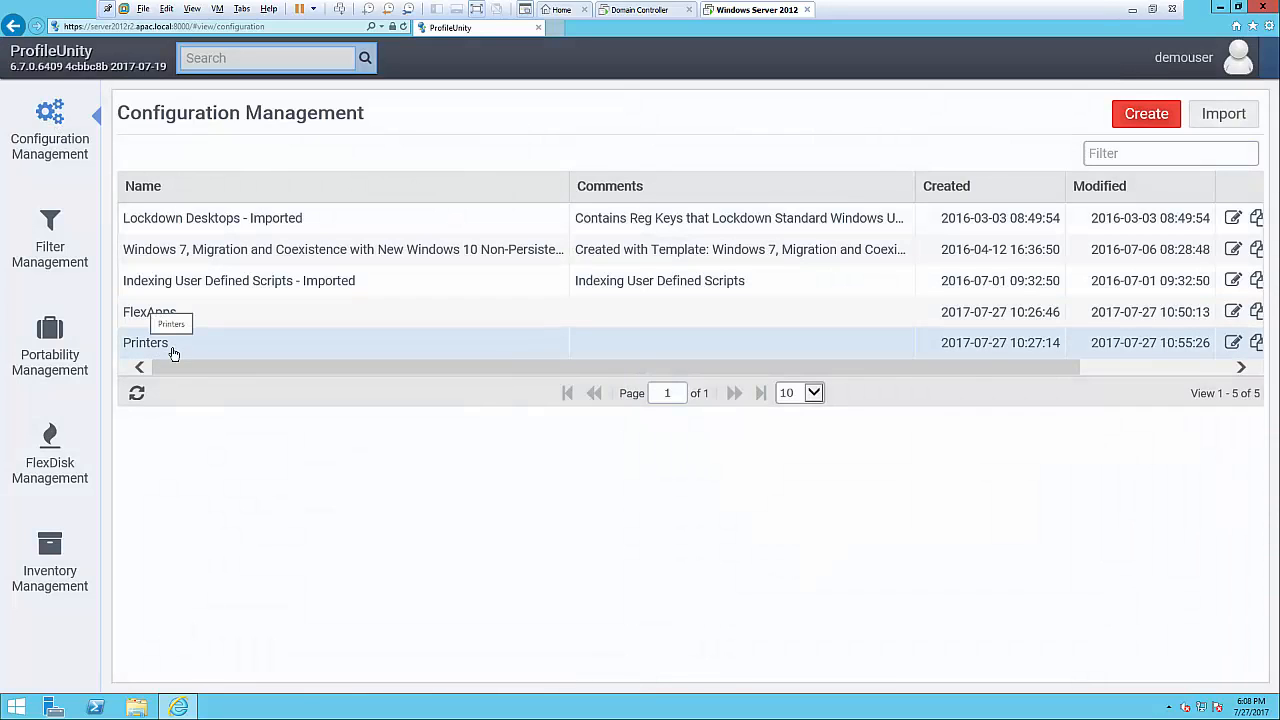
mouse_move(204, 356)
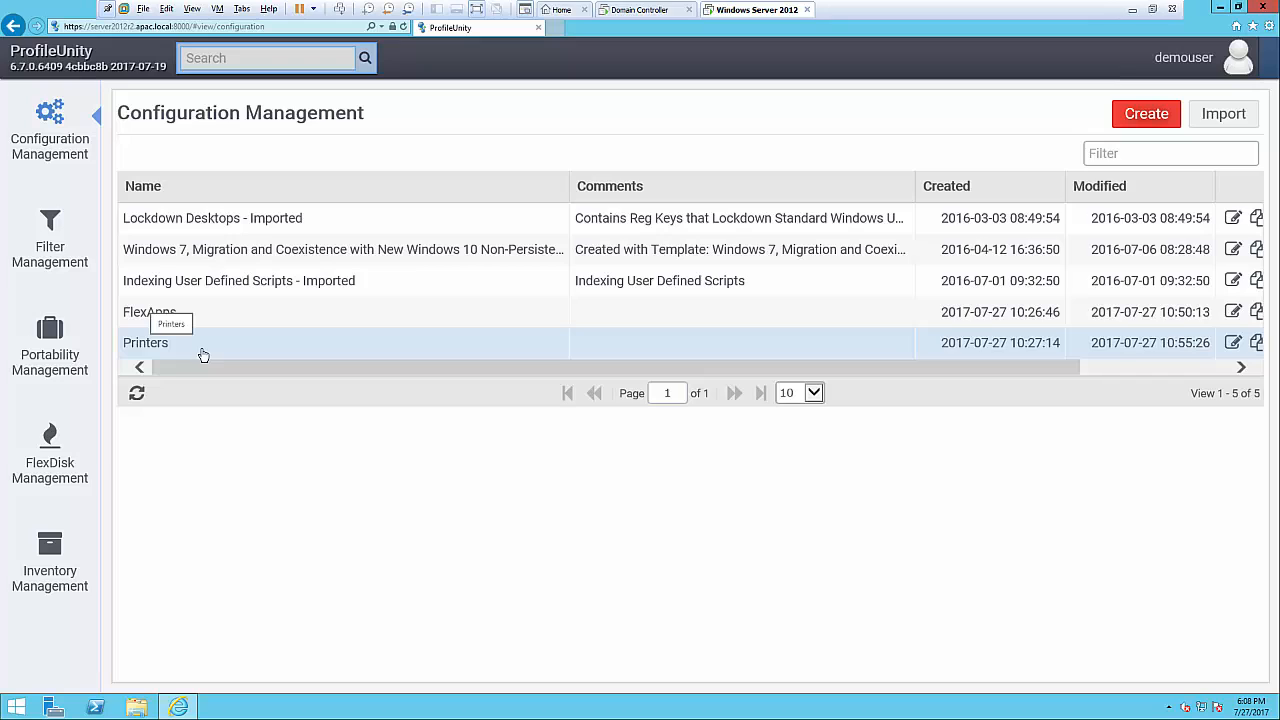
mouse_move(210, 356)
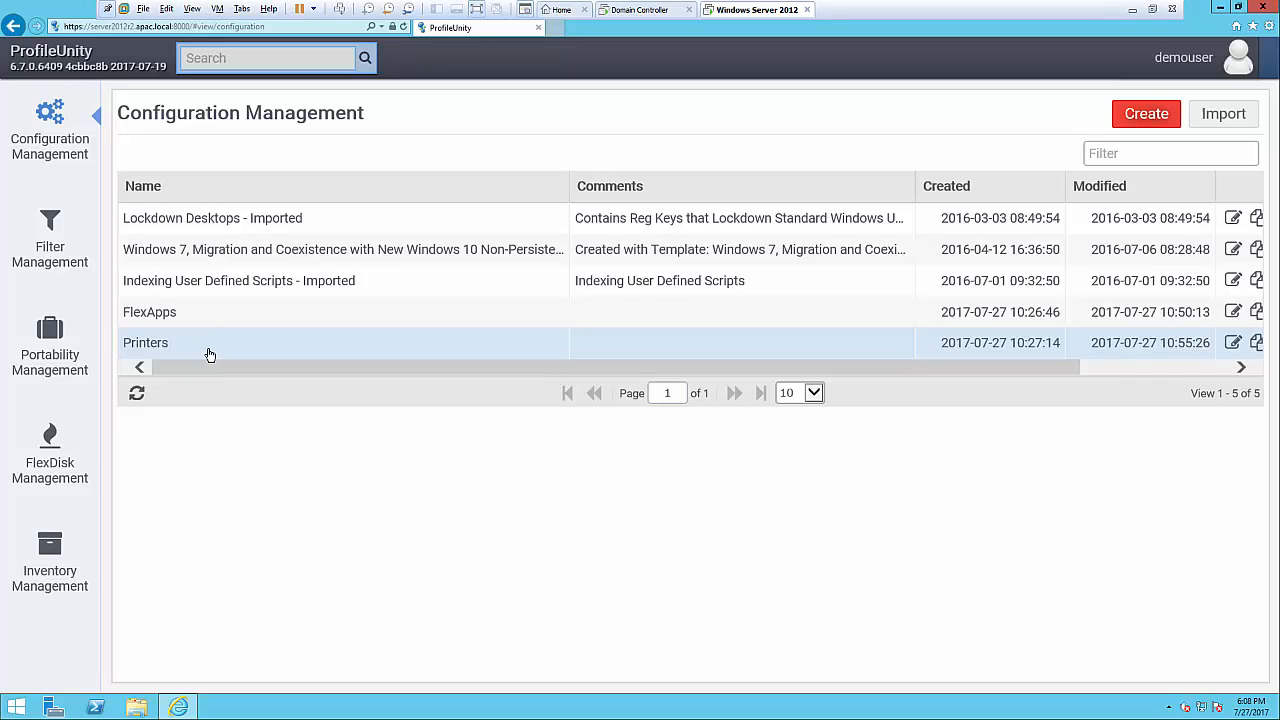
mouse_move(212, 344)
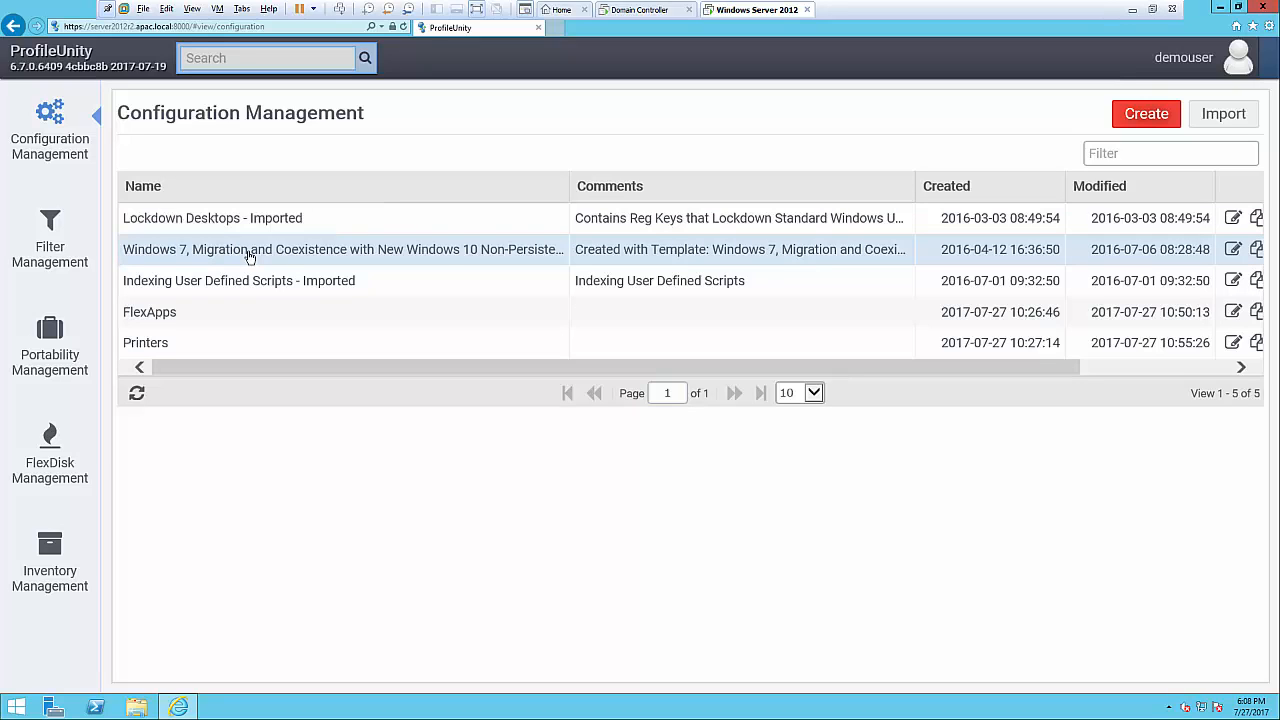
mouse_move(240, 250)
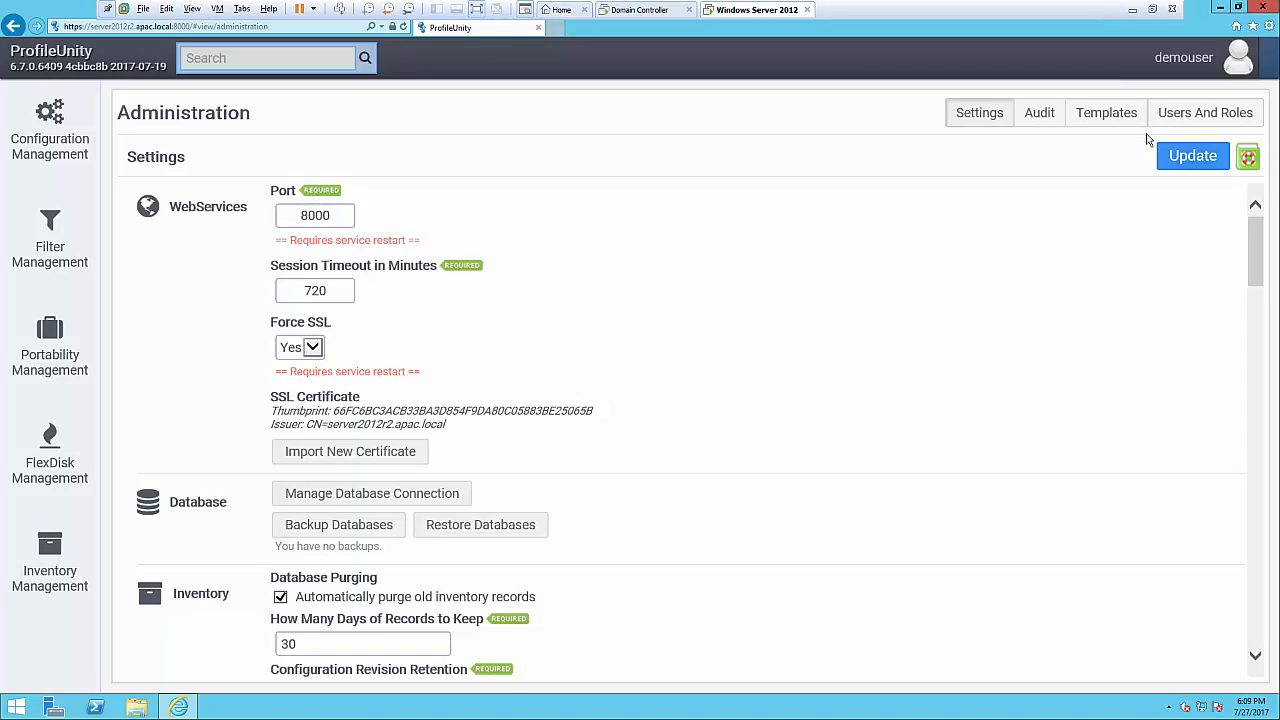
mouse_move(1160, 150)
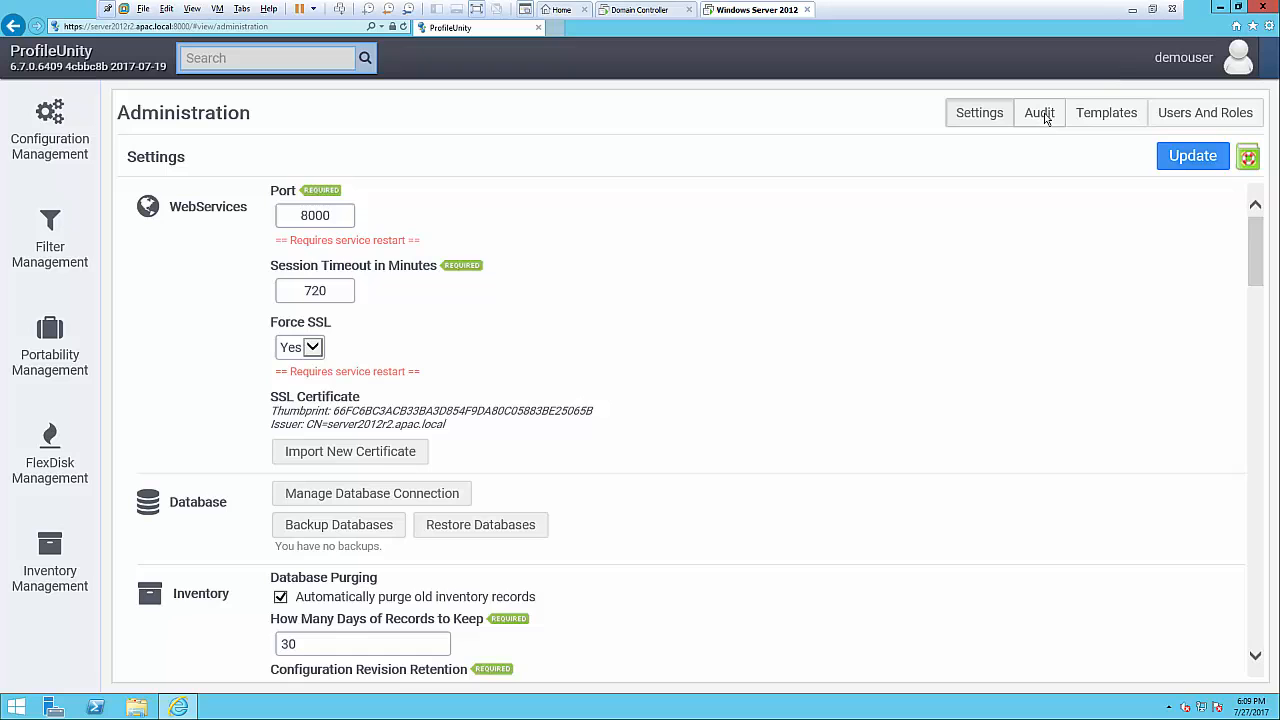
- Show the Audit Records grid and highlight the Printers configuration entry
click(1040, 112)
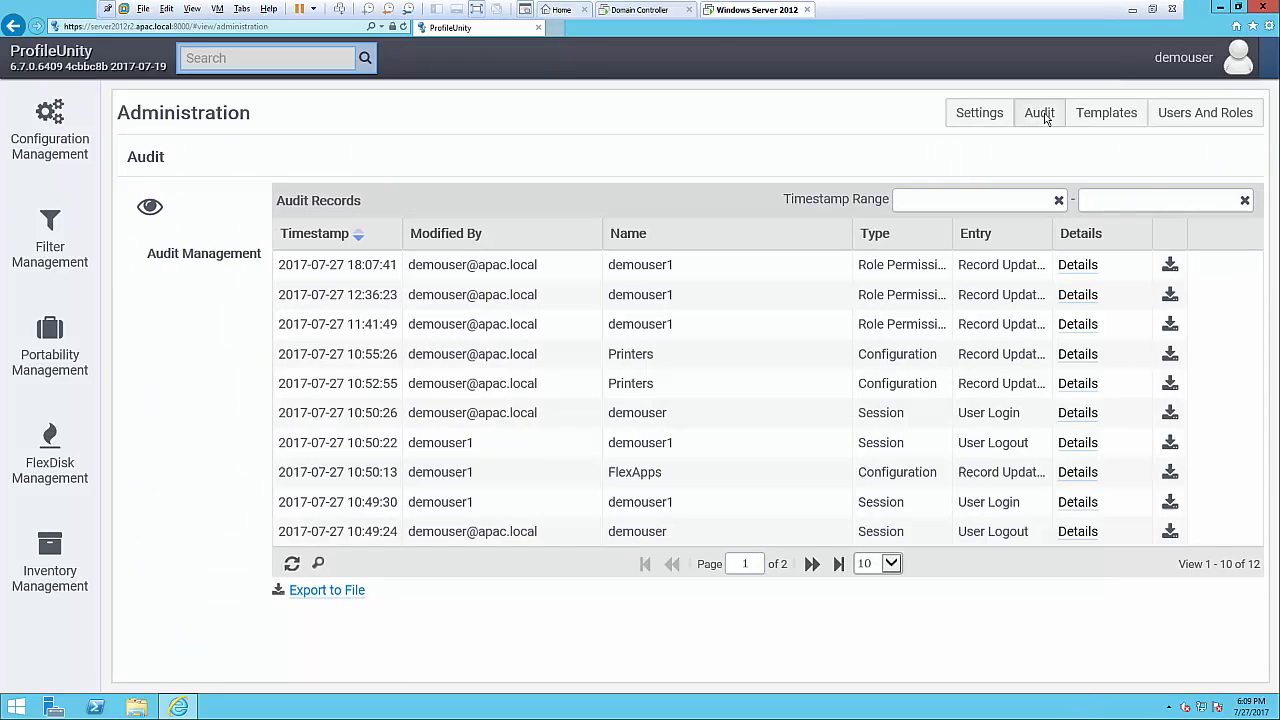
click(976, 200)
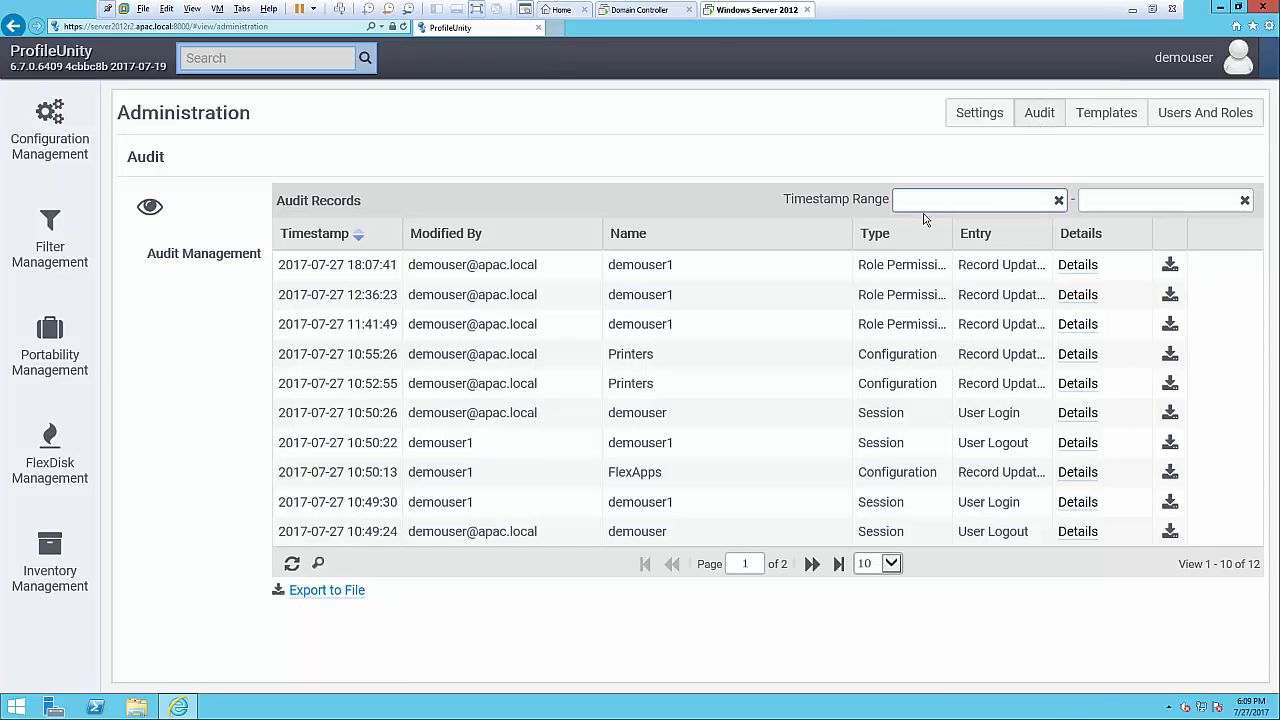
click(976, 200)
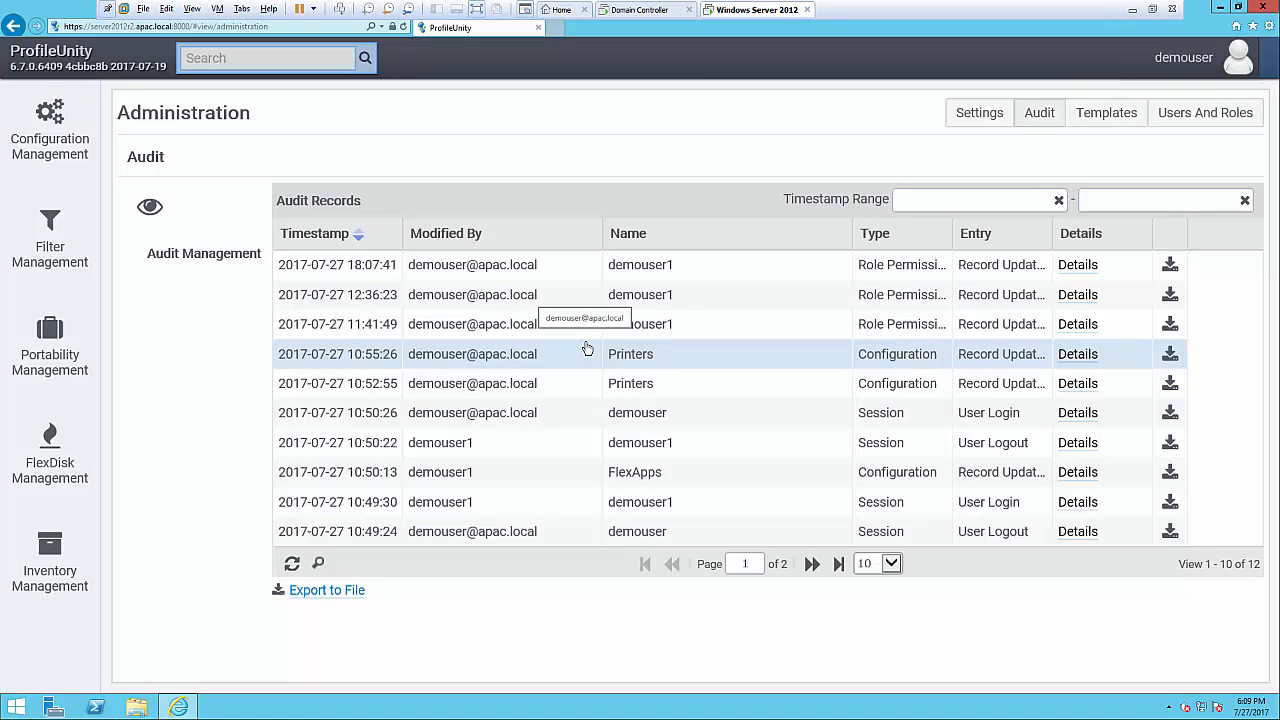
mouse_move(562, 324)
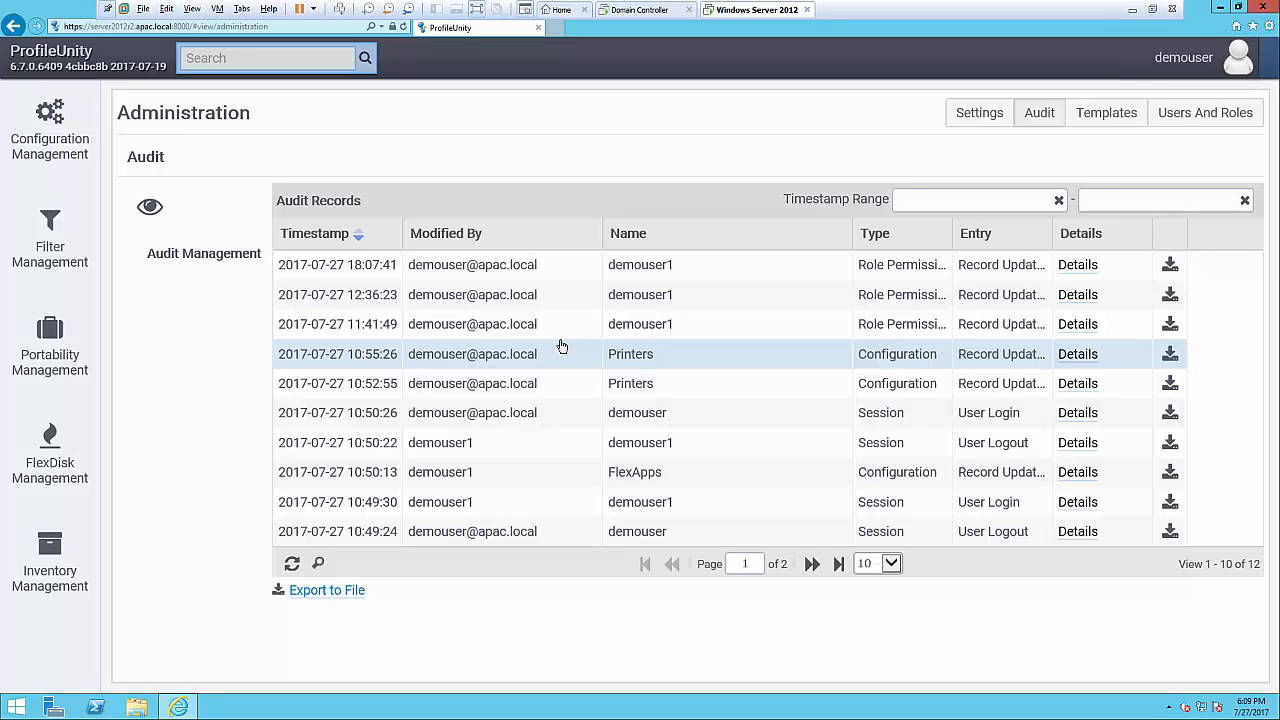
mouse_move(336, 278)
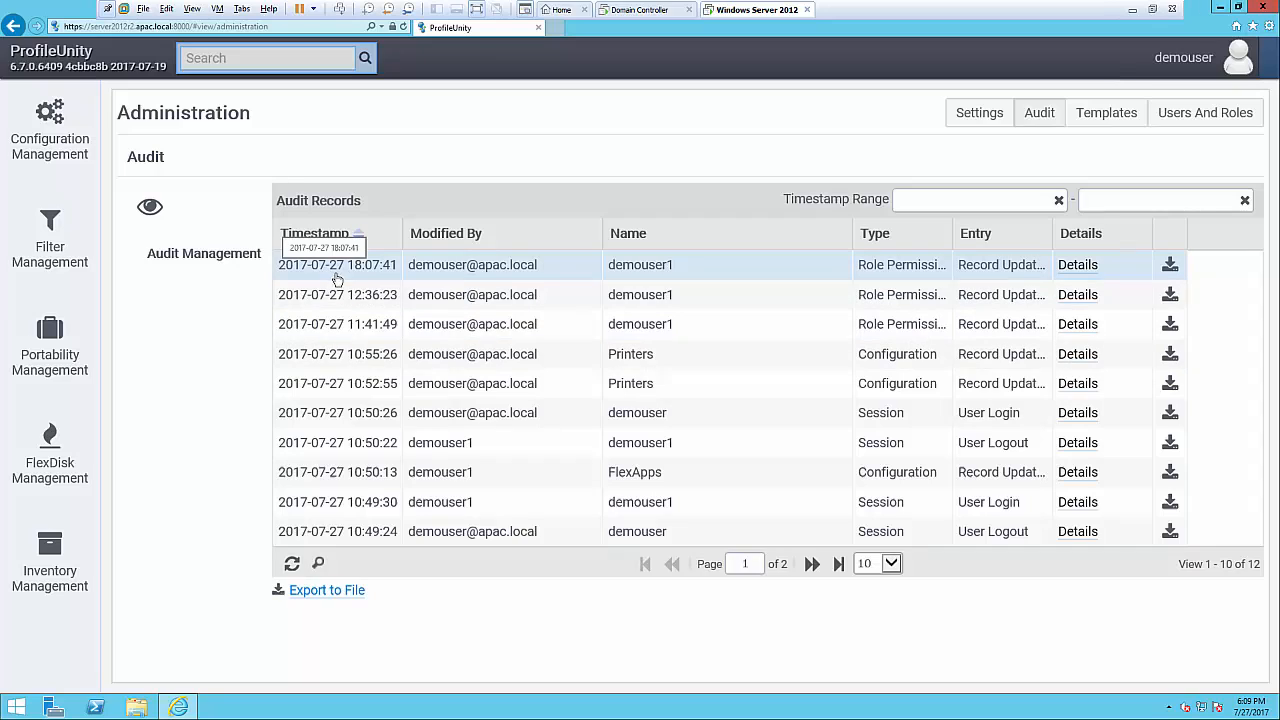
mouse_move(364, 278)
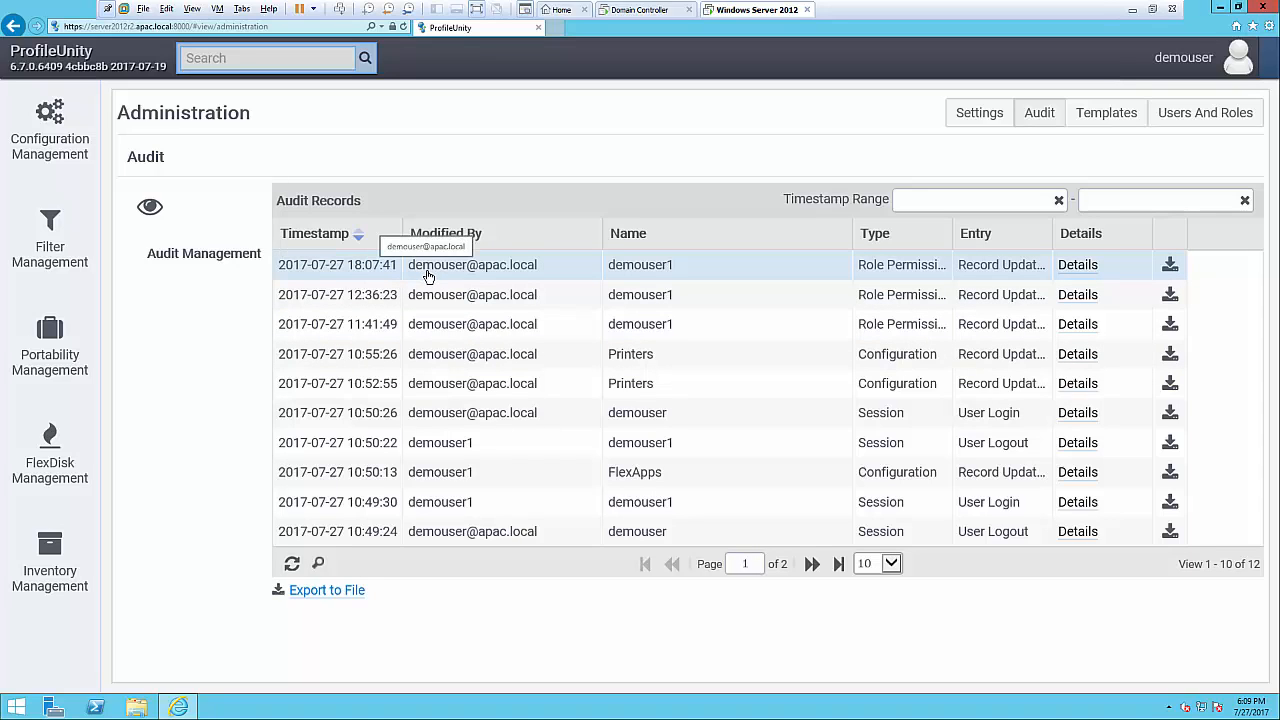
mouse_move(604, 276)
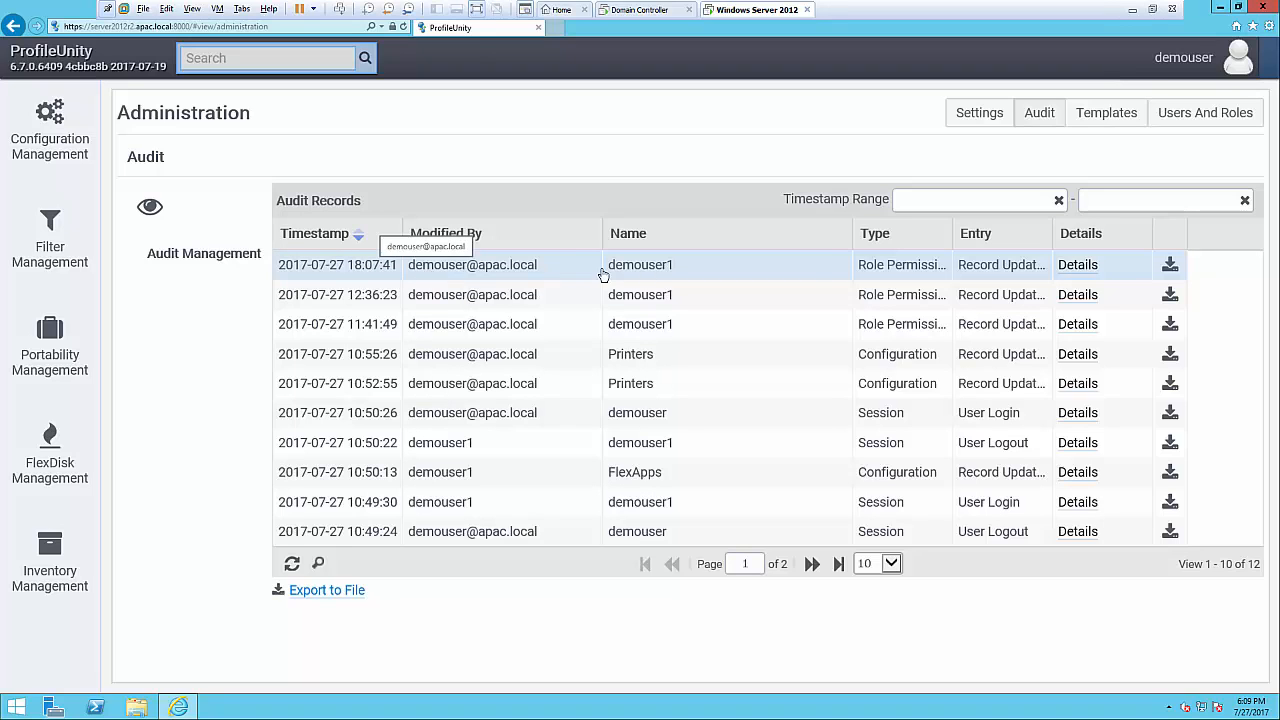
mouse_move(1112, 278)
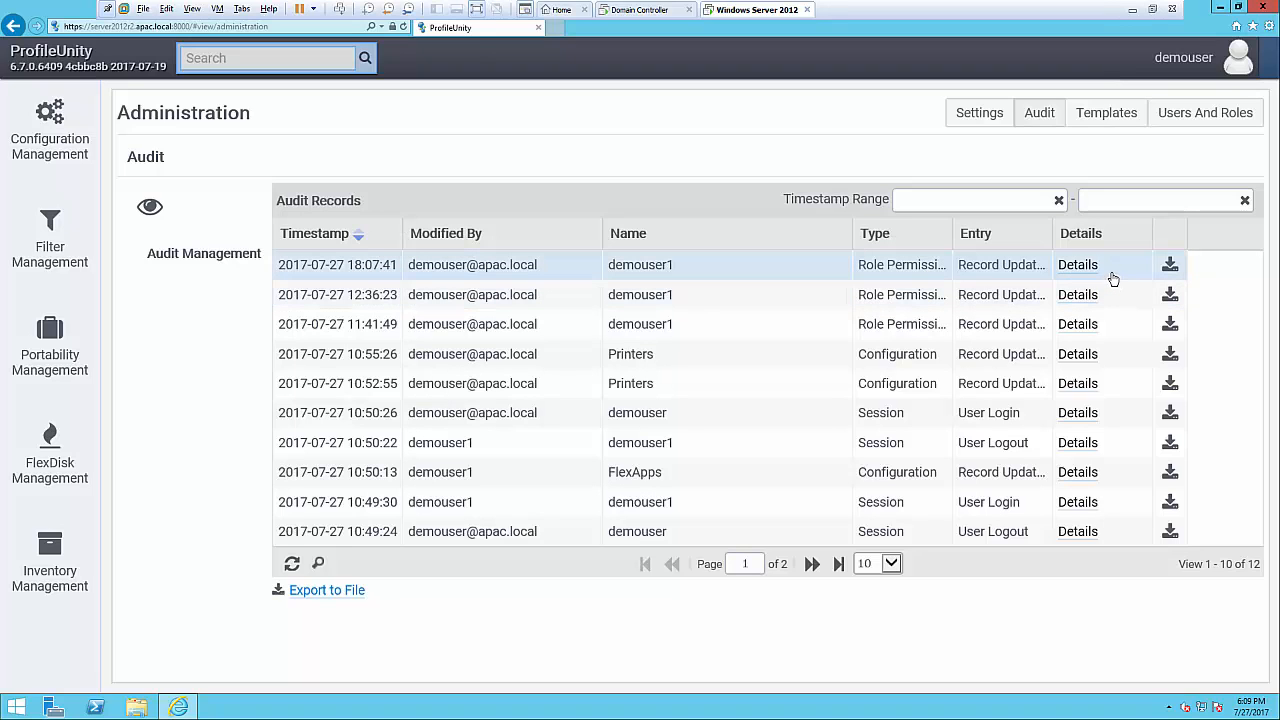
click(1076, 264)
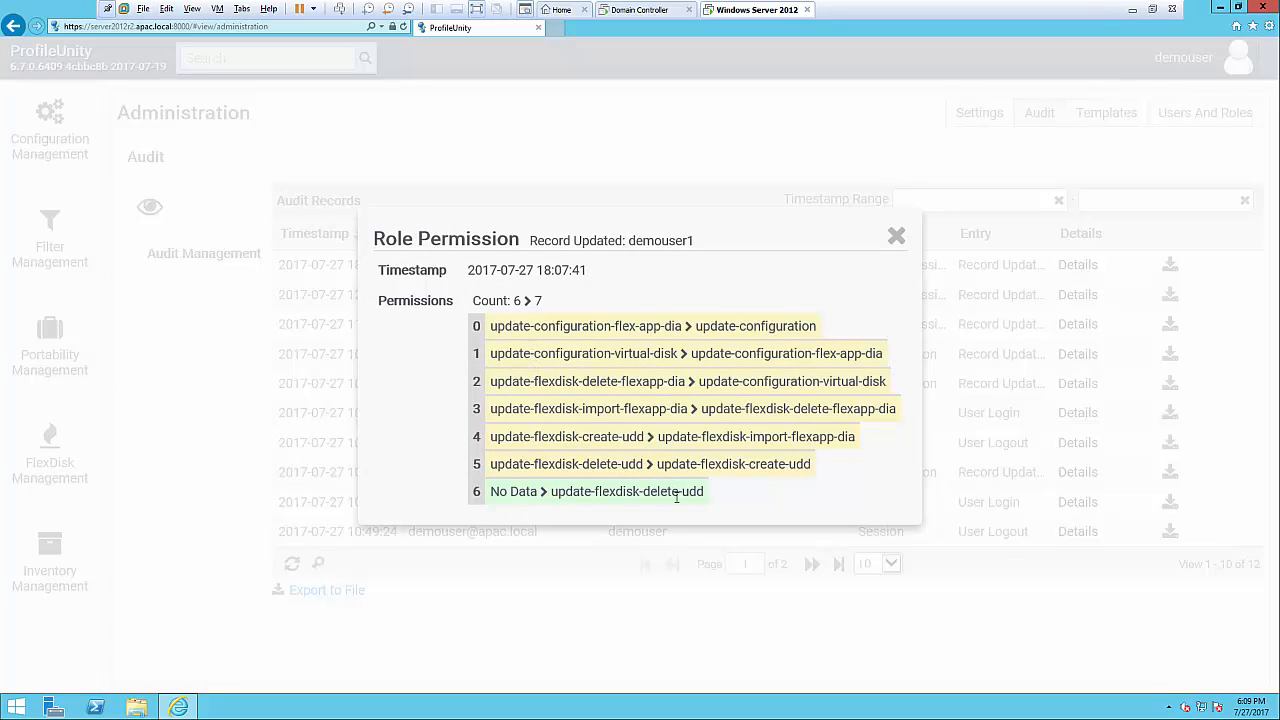
click(896, 236)
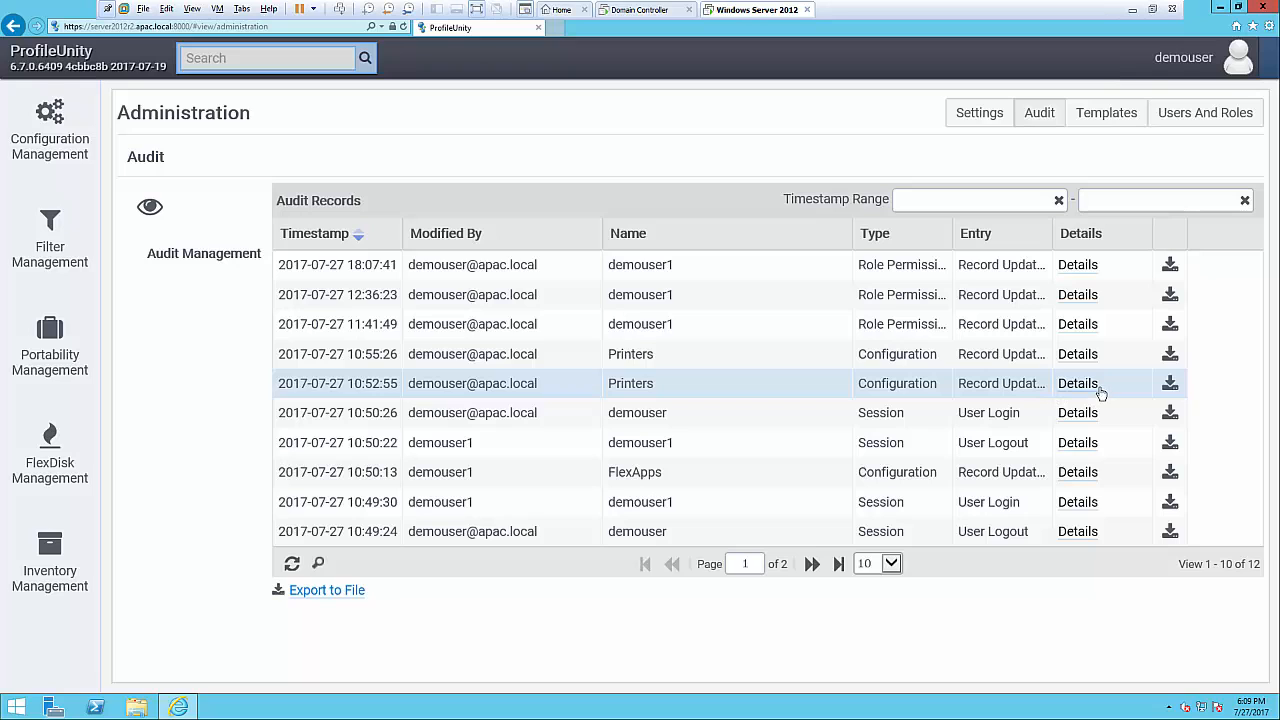
click(1076, 384)
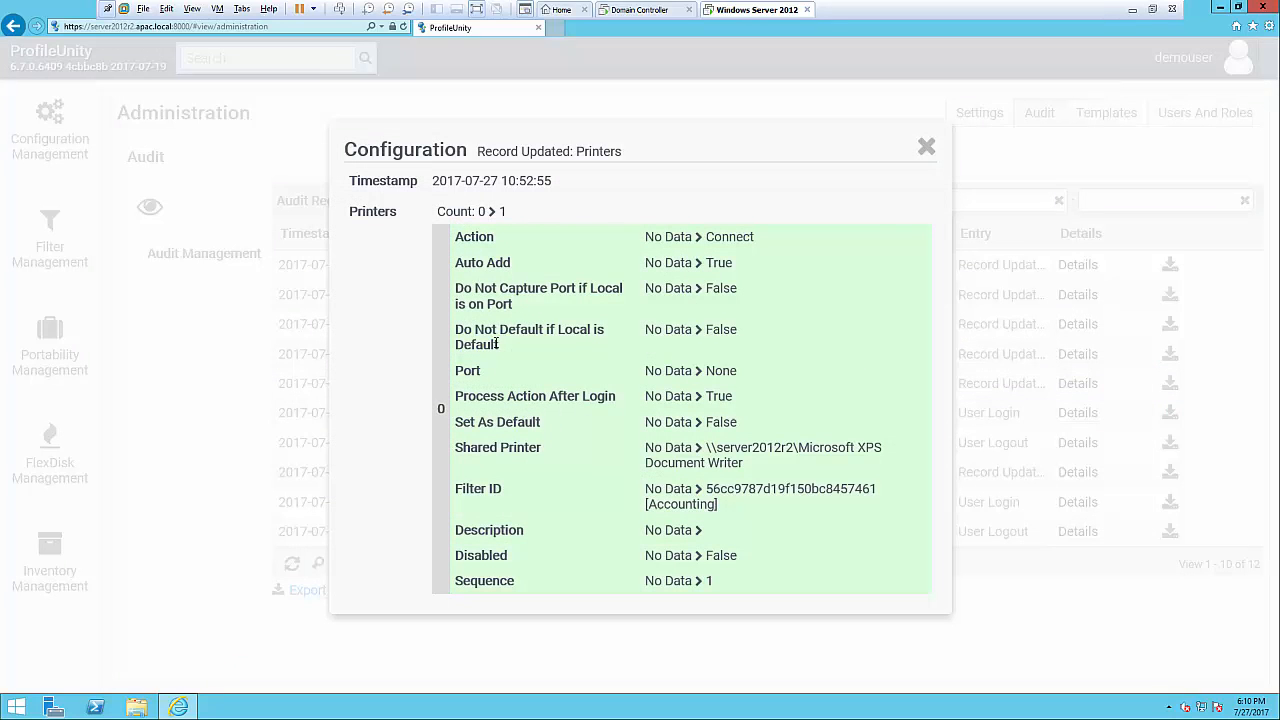
mouse_move(860, 448)
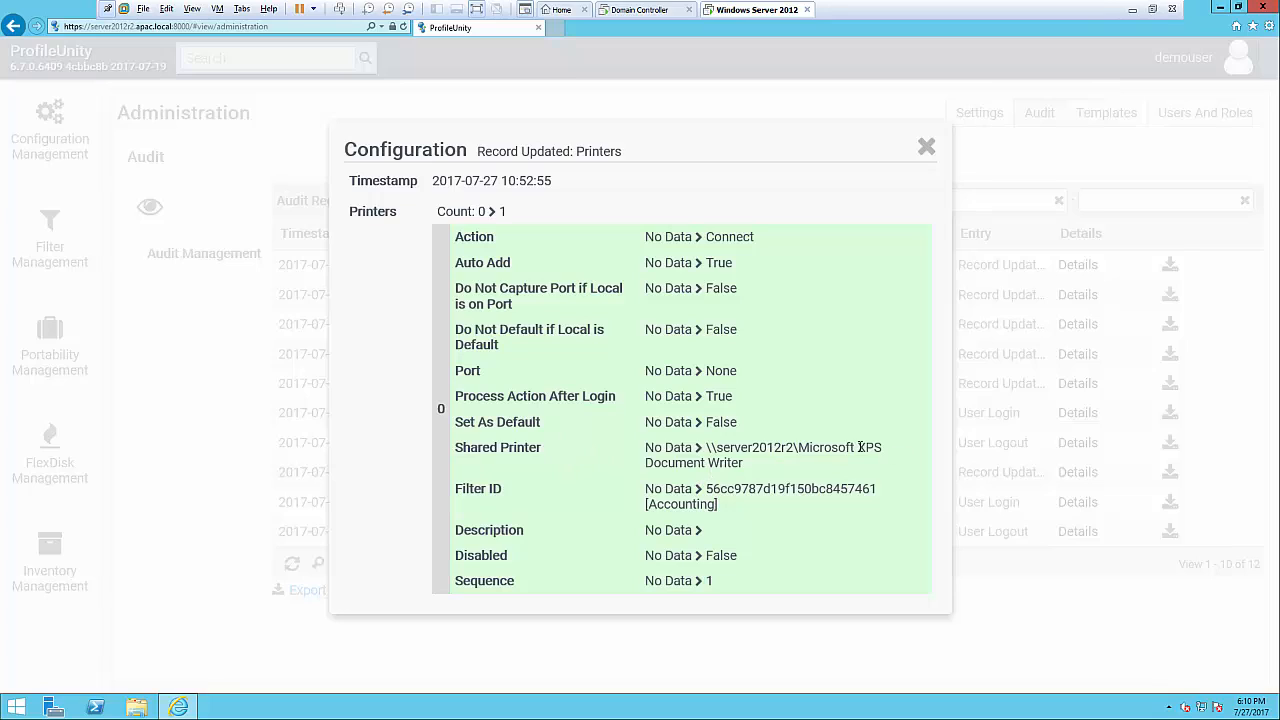
mouse_move(680, 480)
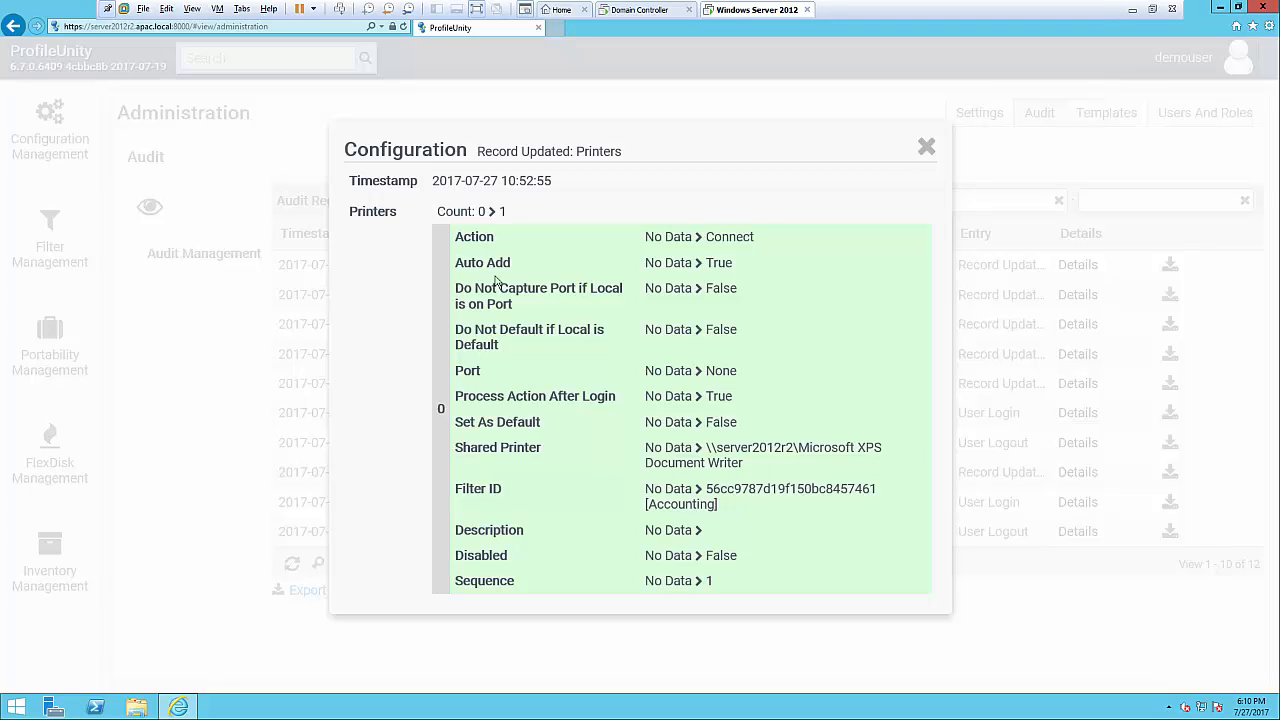
mouse_move(510, 260)
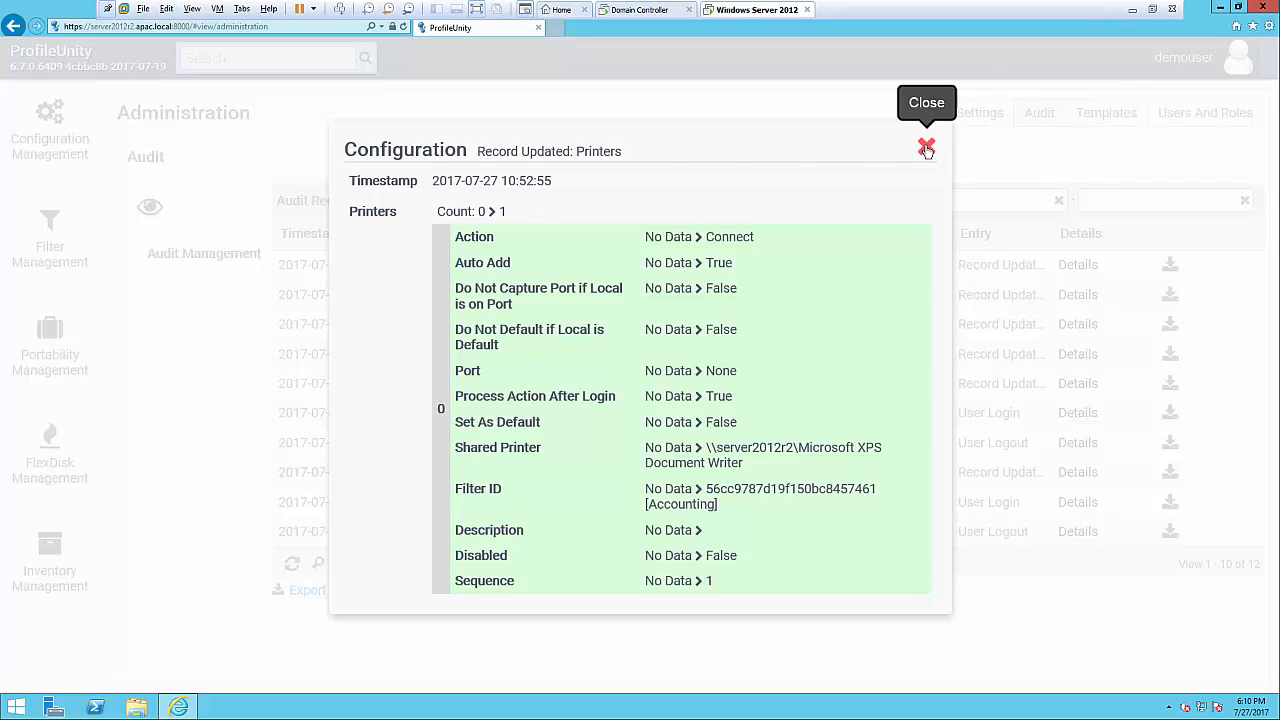
click(924, 148)
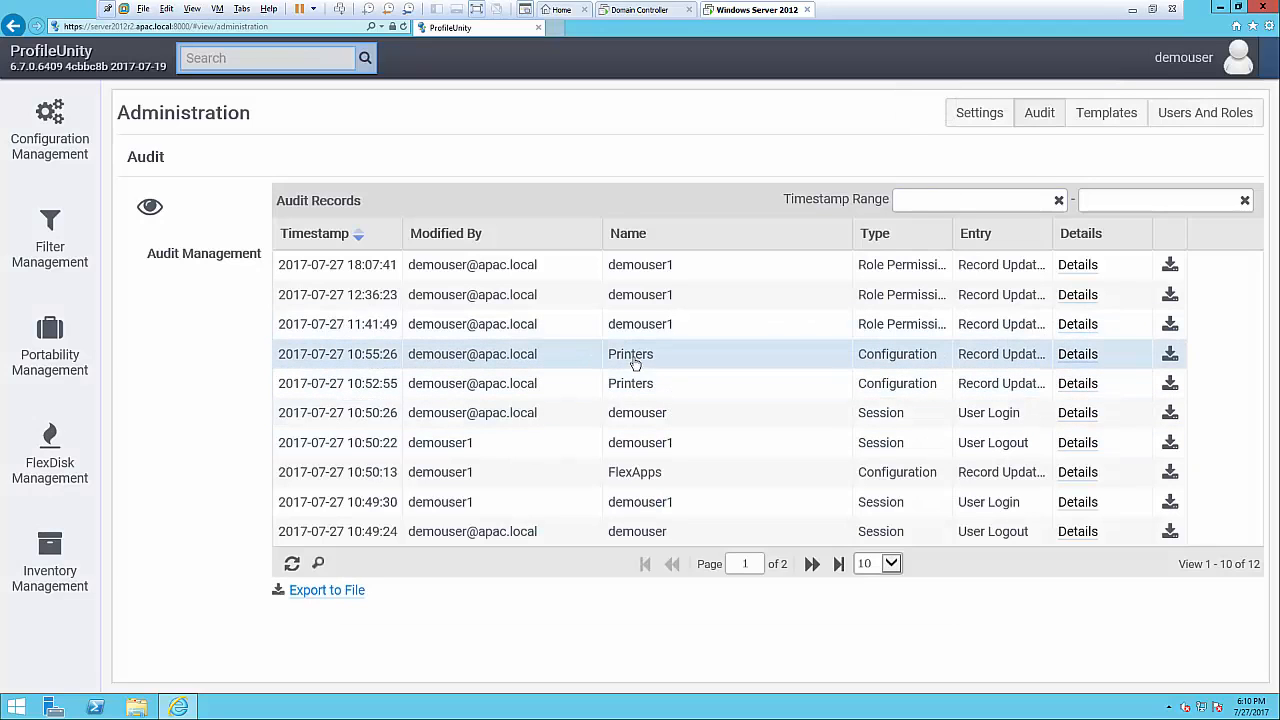
mouse_move(1064, 368)
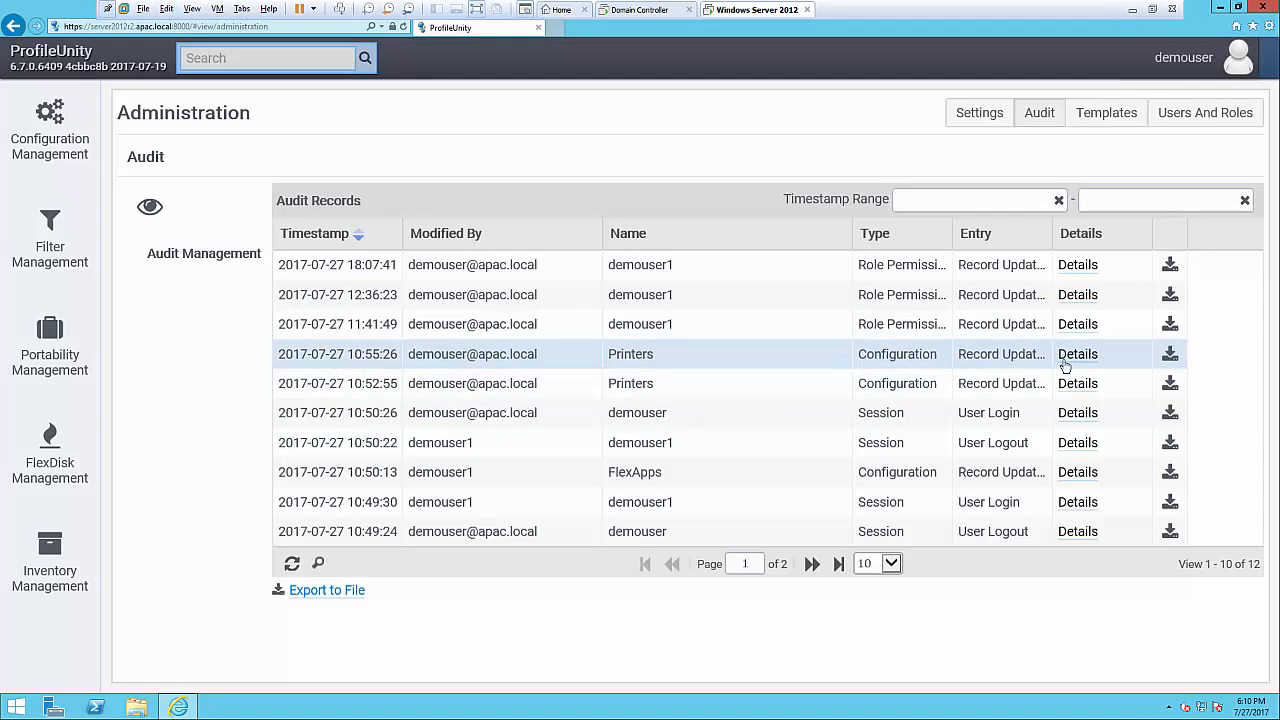
click(1076, 354)
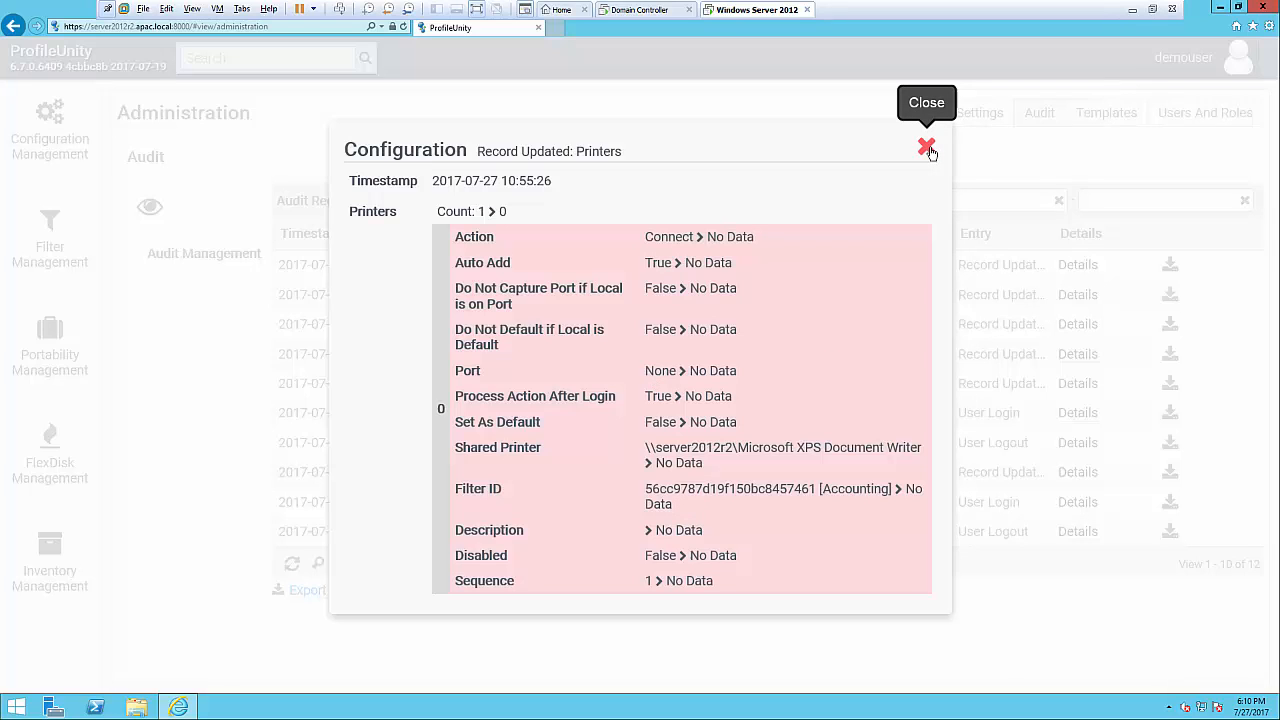
click(924, 146)
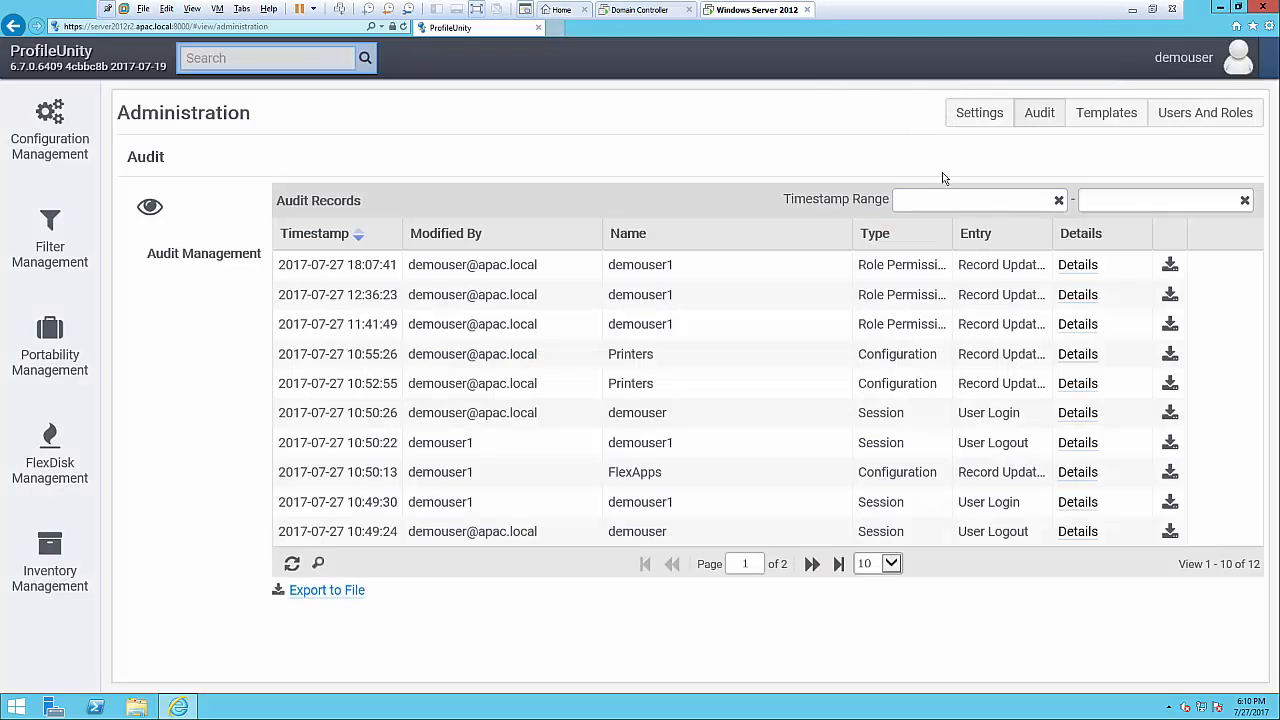
mouse_move(1168, 324)
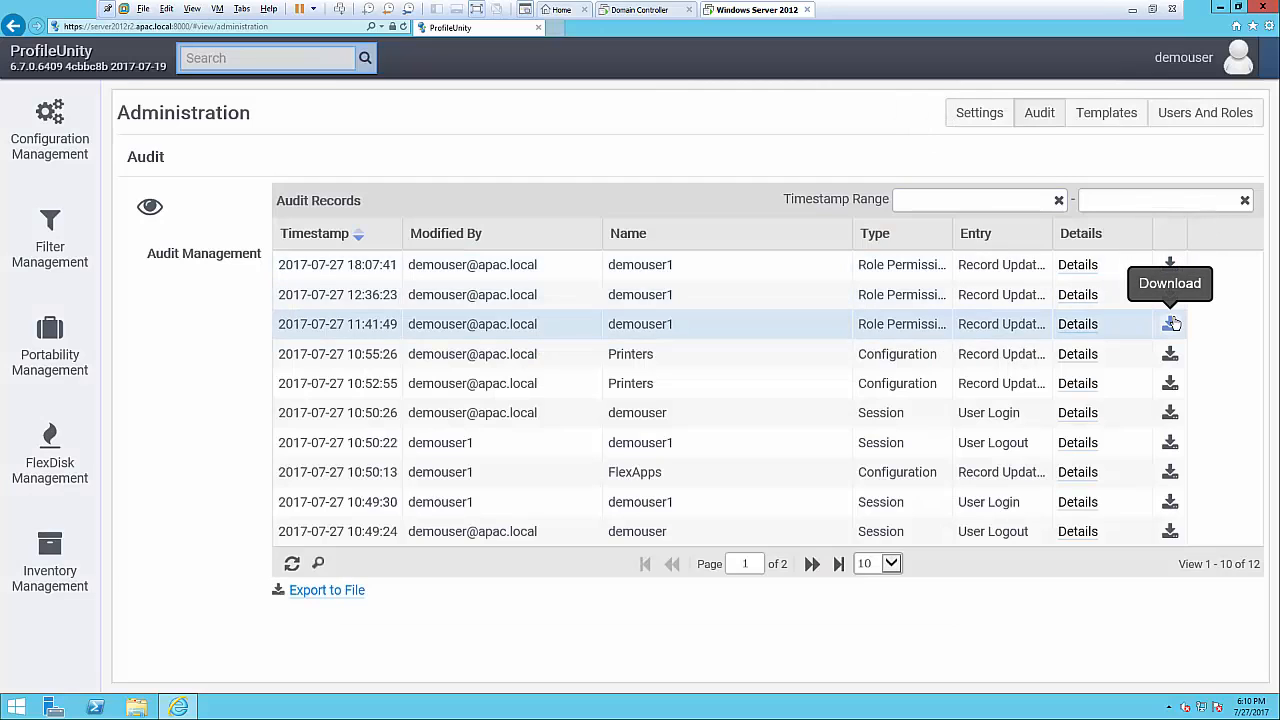
- Download the 11:41:49 role-permission record, dismiss its prompt, then export all audit records to CSV
click(1170, 324)
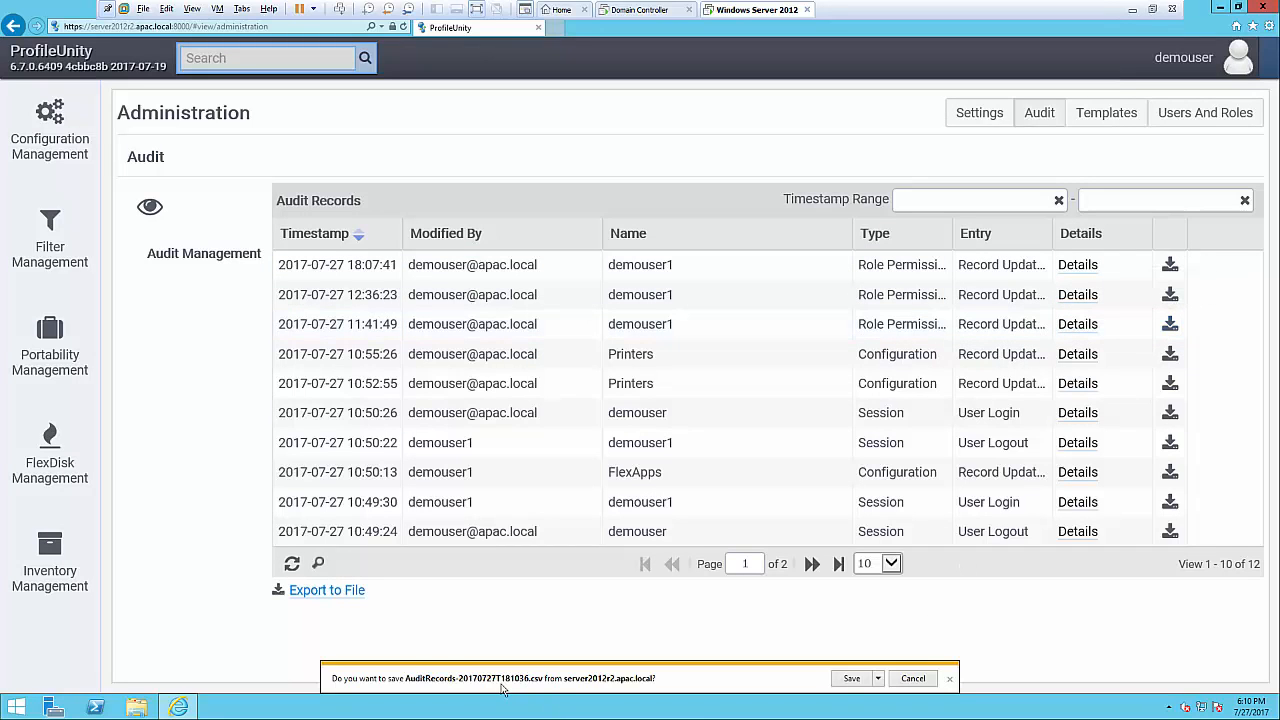
click(912, 678)
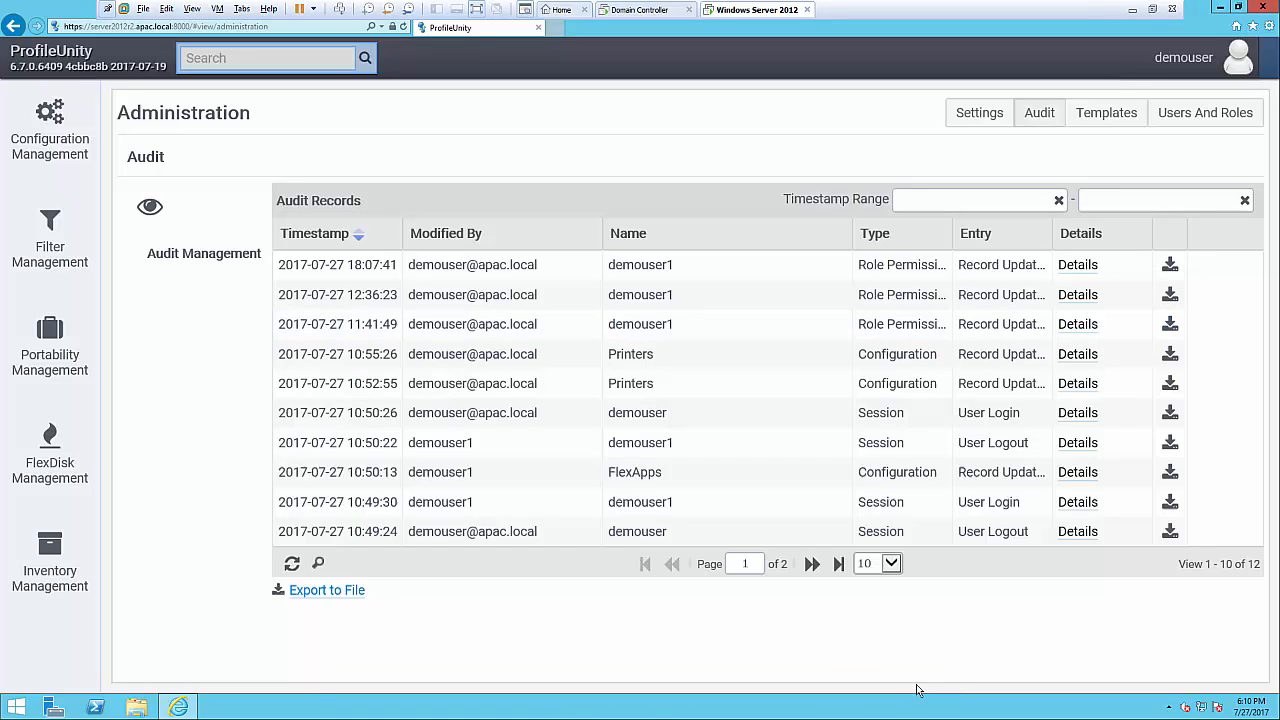
mouse_move(760, 612)
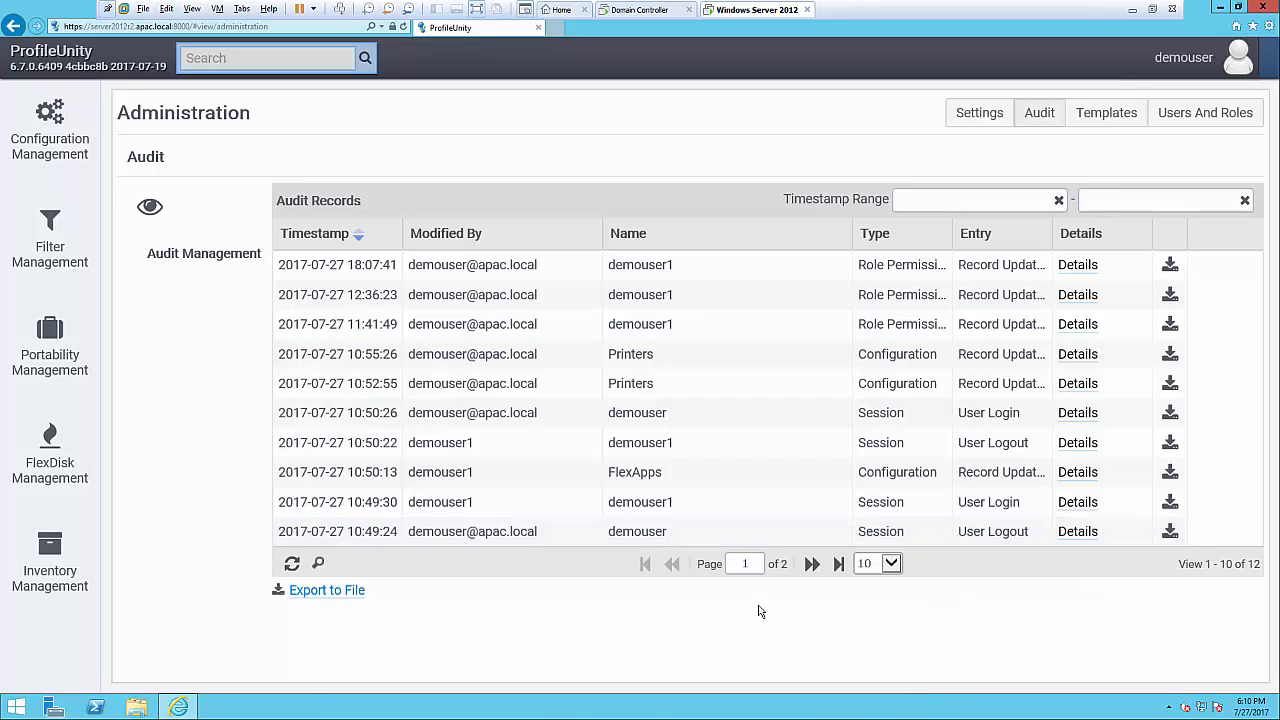
mouse_move(328, 590)
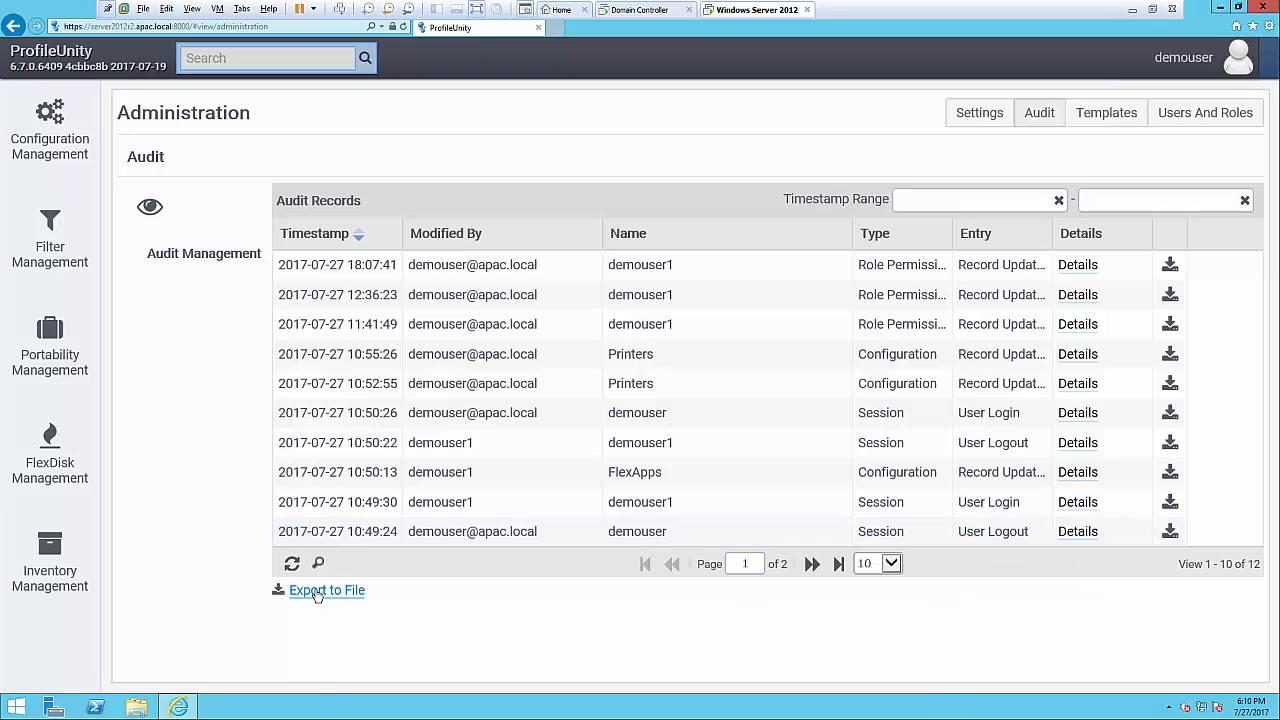
click(328, 590)
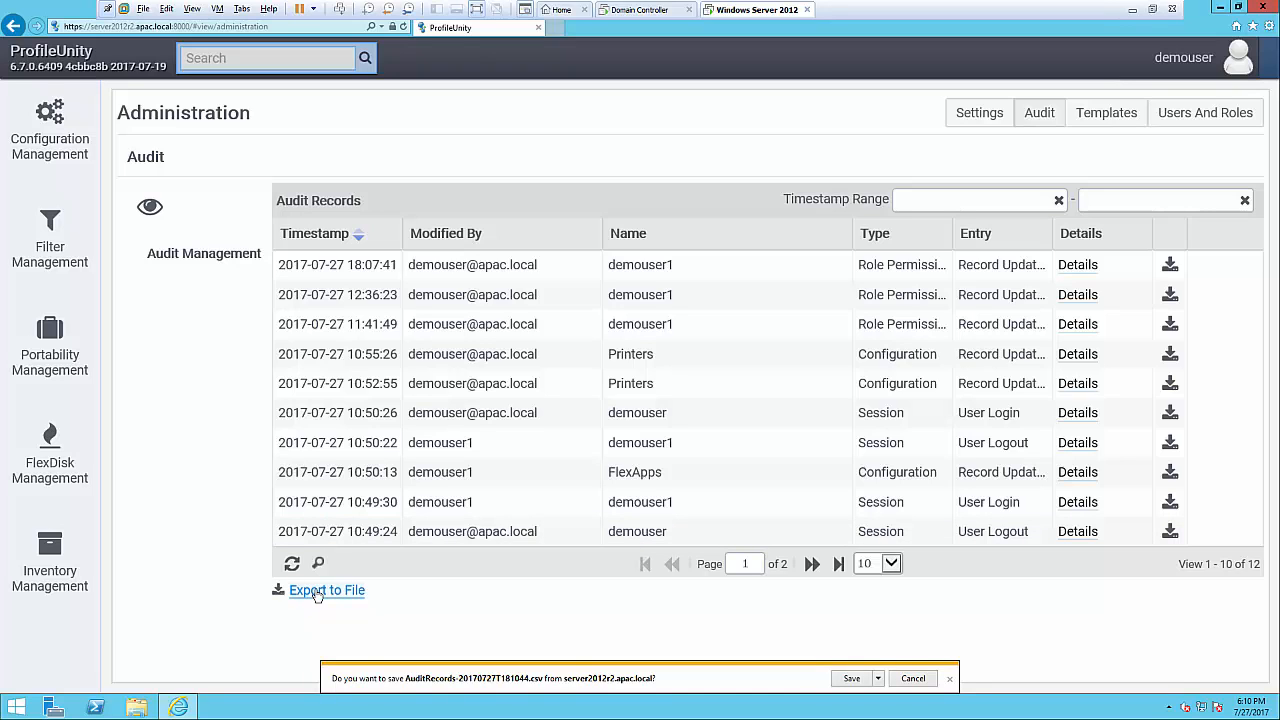